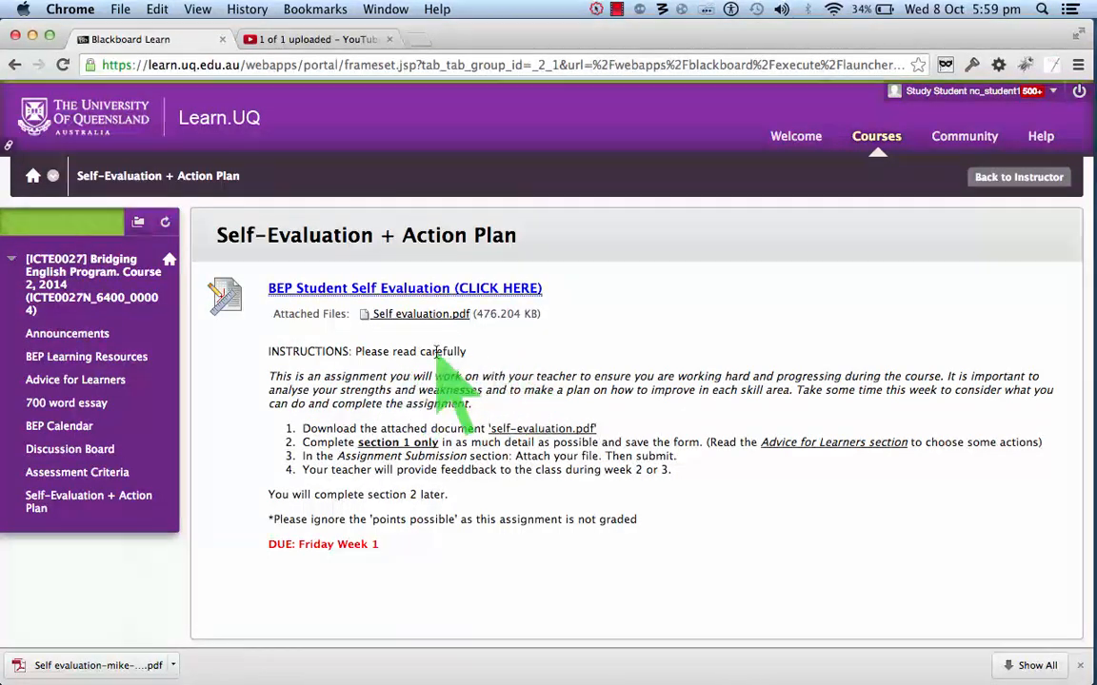
mouse_move(419, 314)
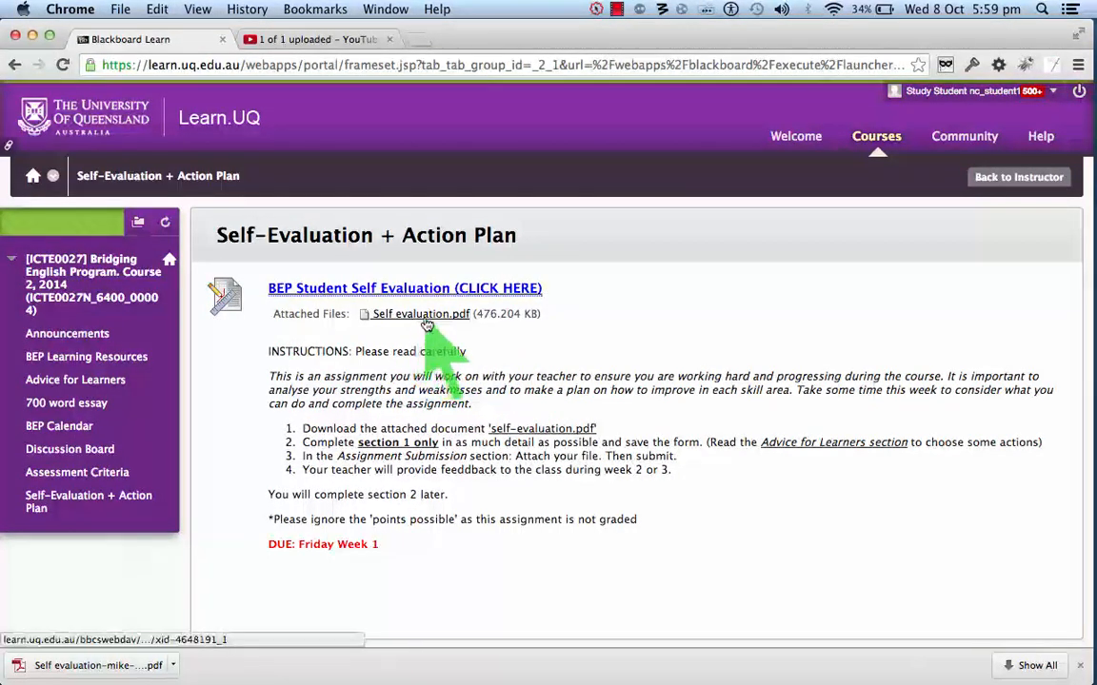
mouse_move(381, 399)
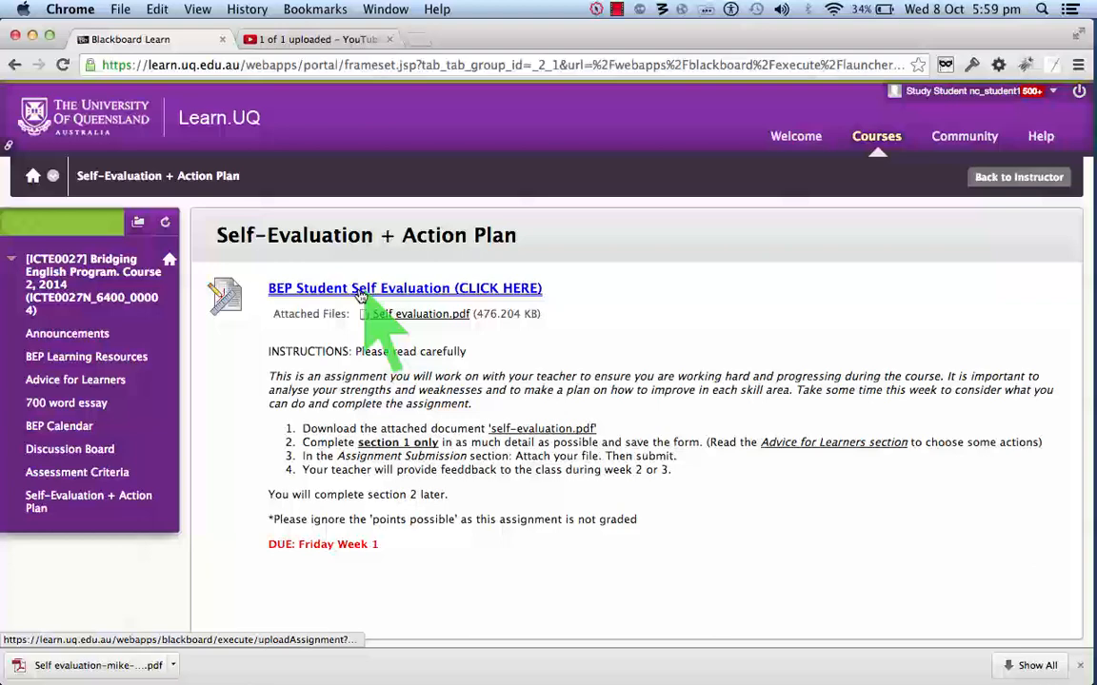
Follow the 'BEP Student Self Evaluation (CLICK HERE)' link toward its submission page
left_click(404, 287)
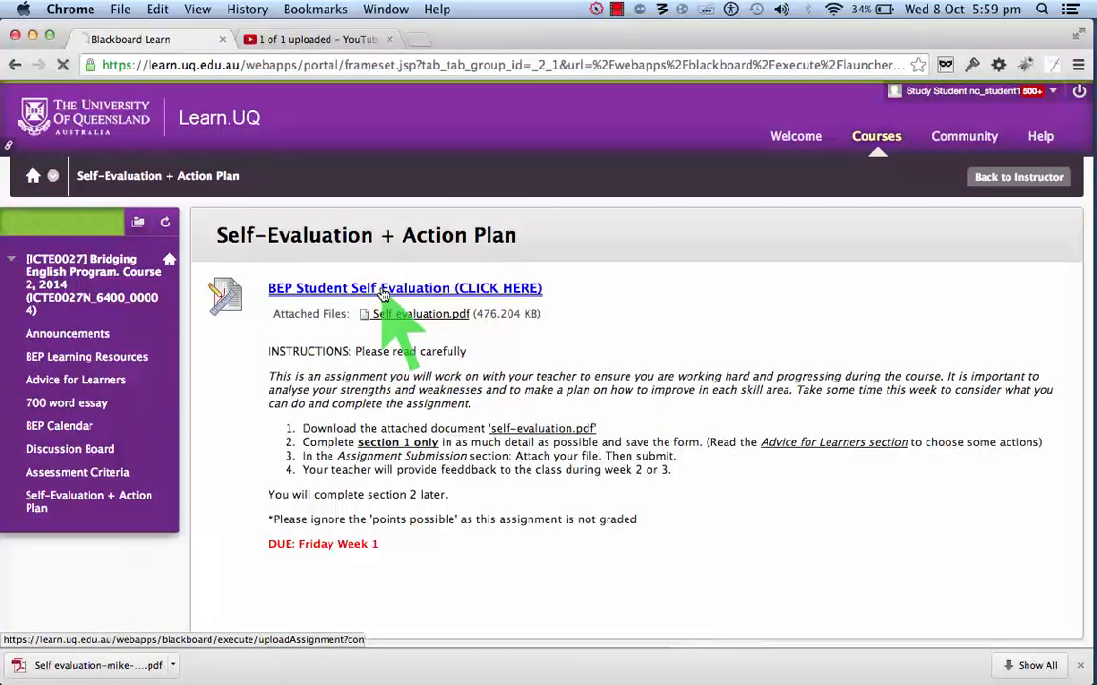
Reach the Upload Assignment page and read down the Assignment Information to the attached file
left_click(403, 287)
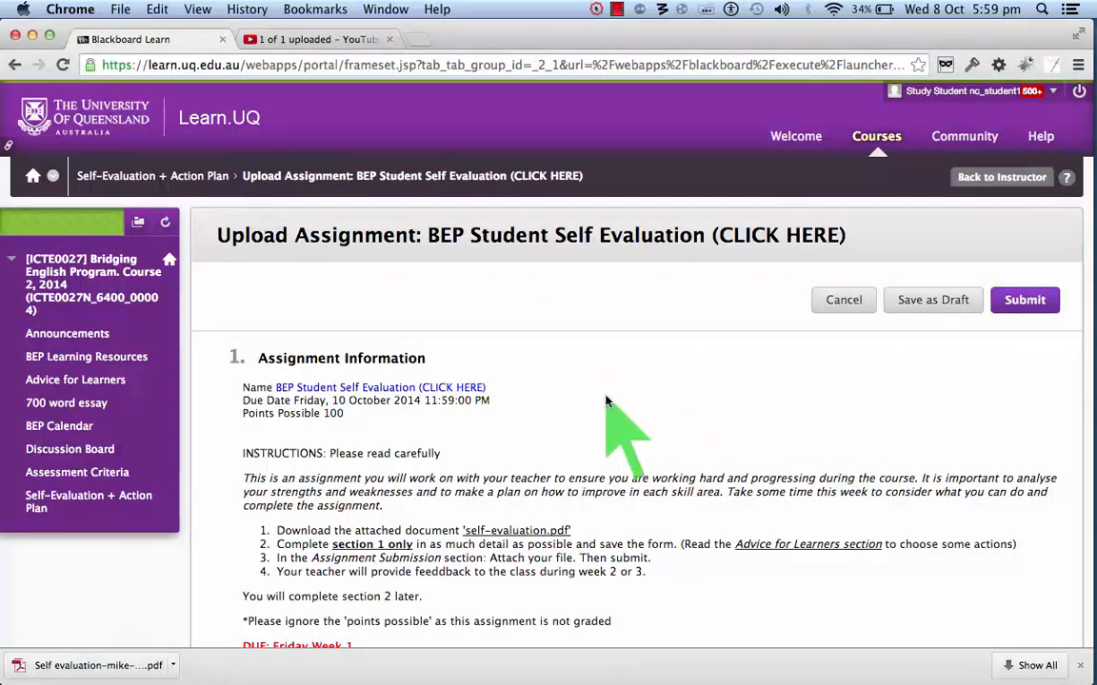
scroll("down", 3)
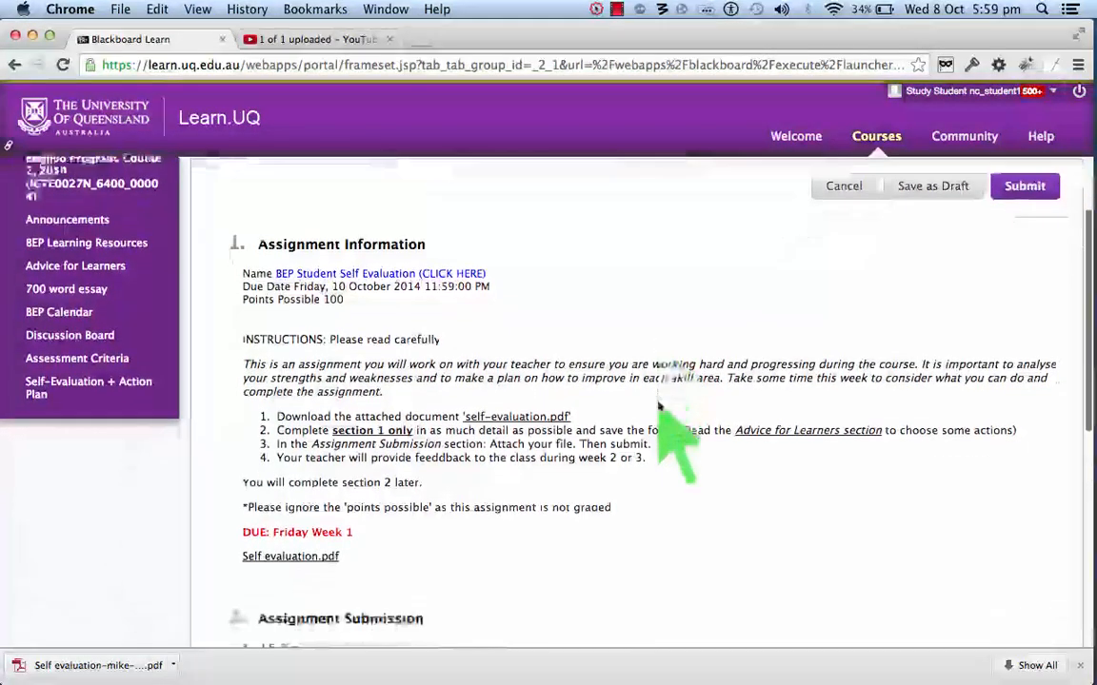
scroll("down", 3)
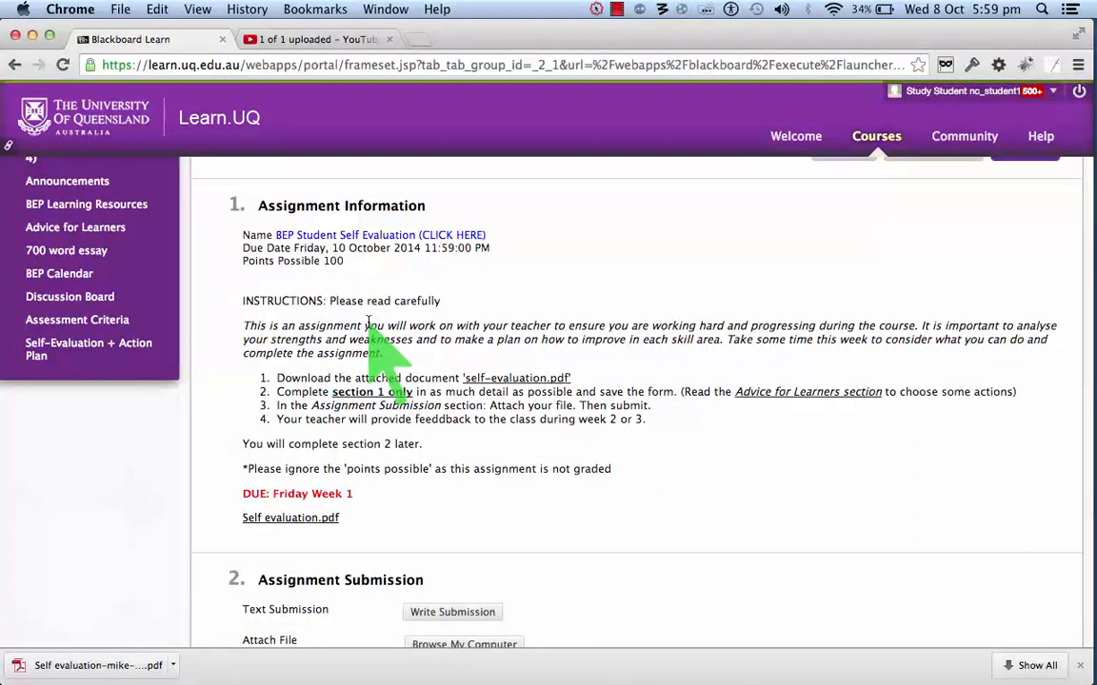
mouse_move(460, 448)
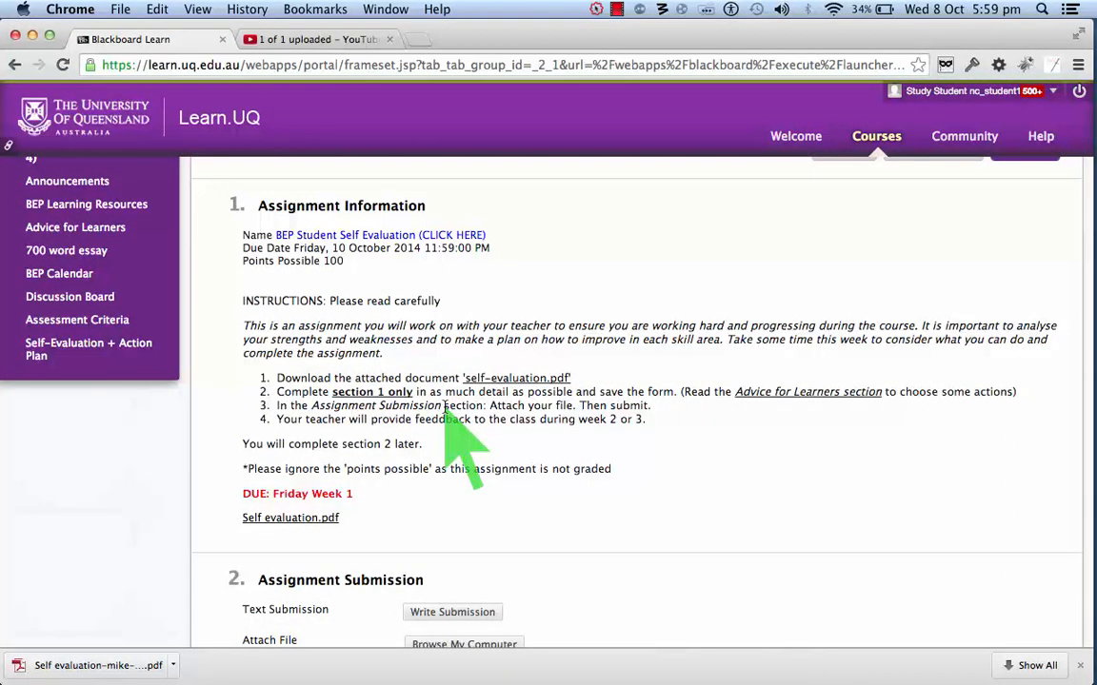
scroll("down", 3)
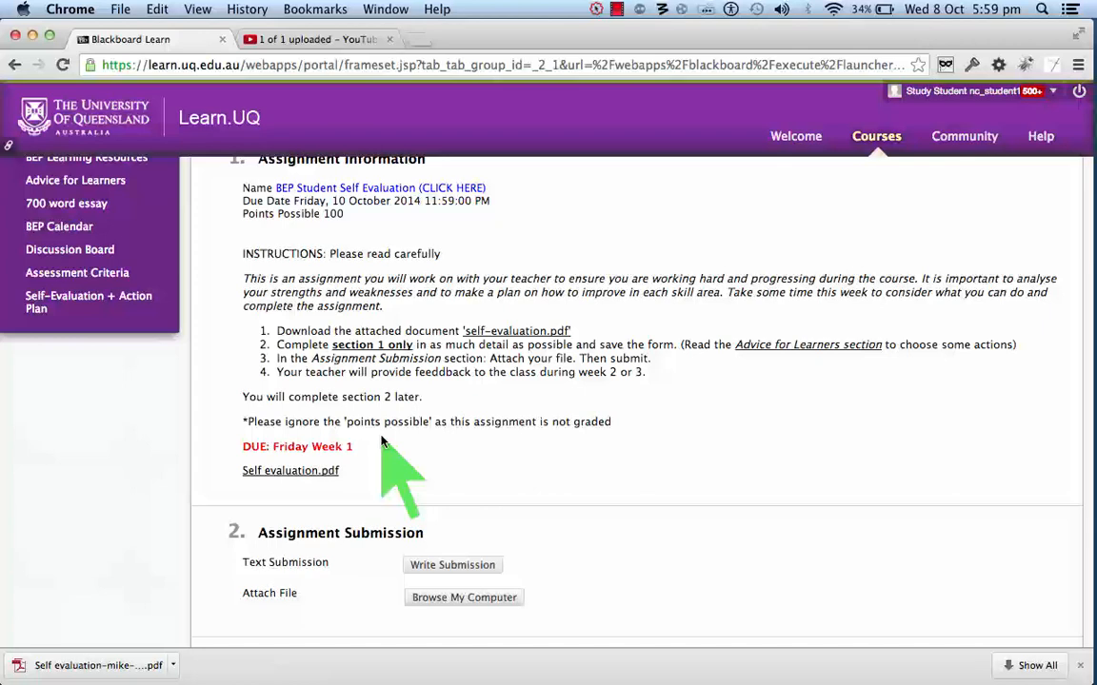
mouse_move(381, 457)
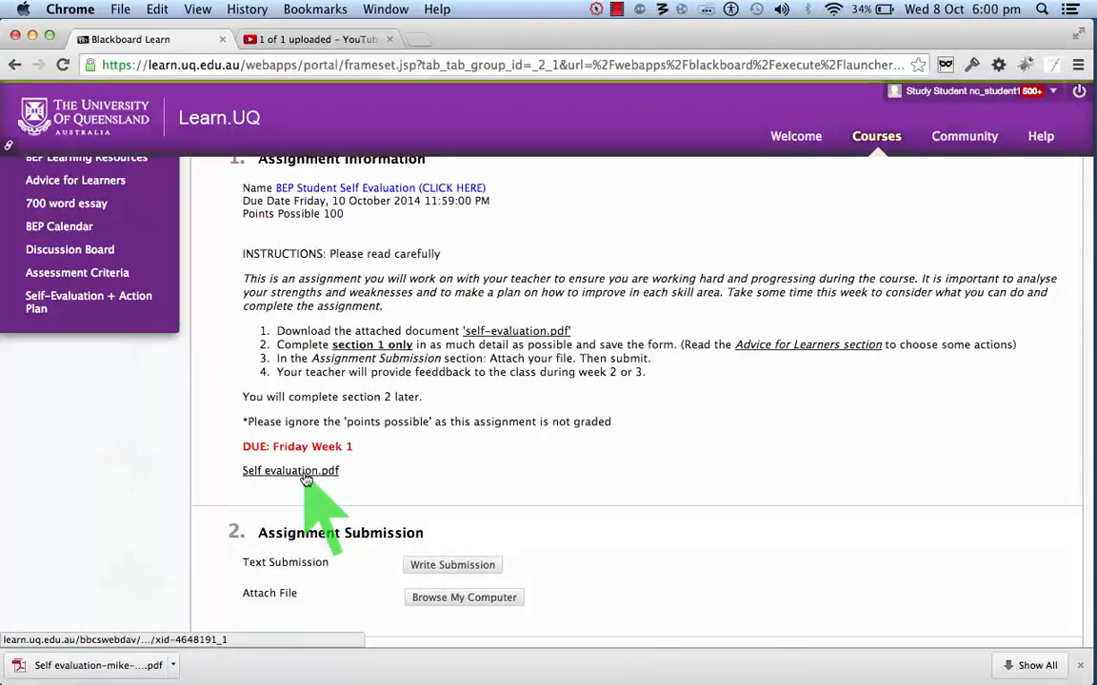
Save Self evaluation.pdf to the bep folder as 'Self evaluation-mike-smith', replacing the old copy
right_click(290, 470)
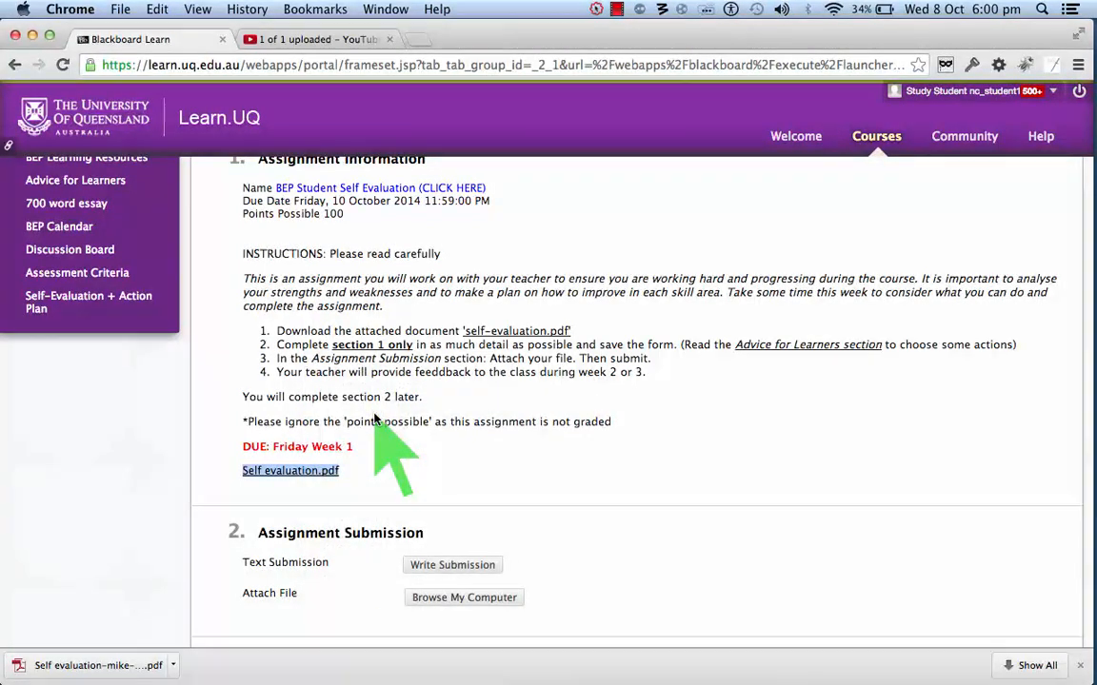
left_click(289, 470)
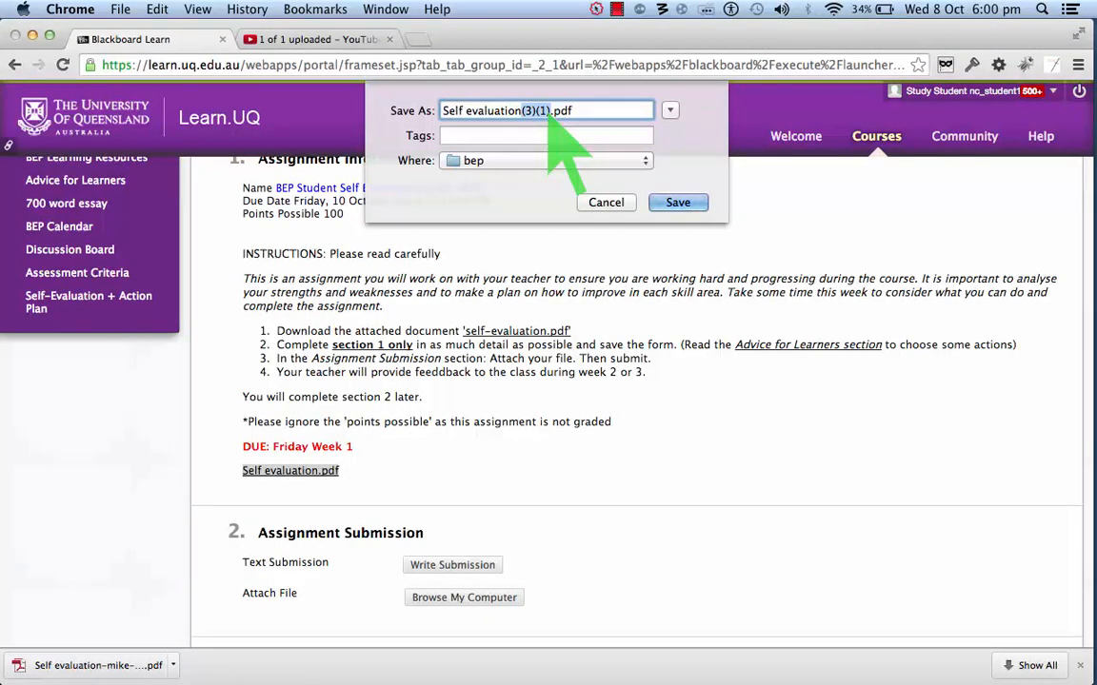
type("Self evaluation-mike-")
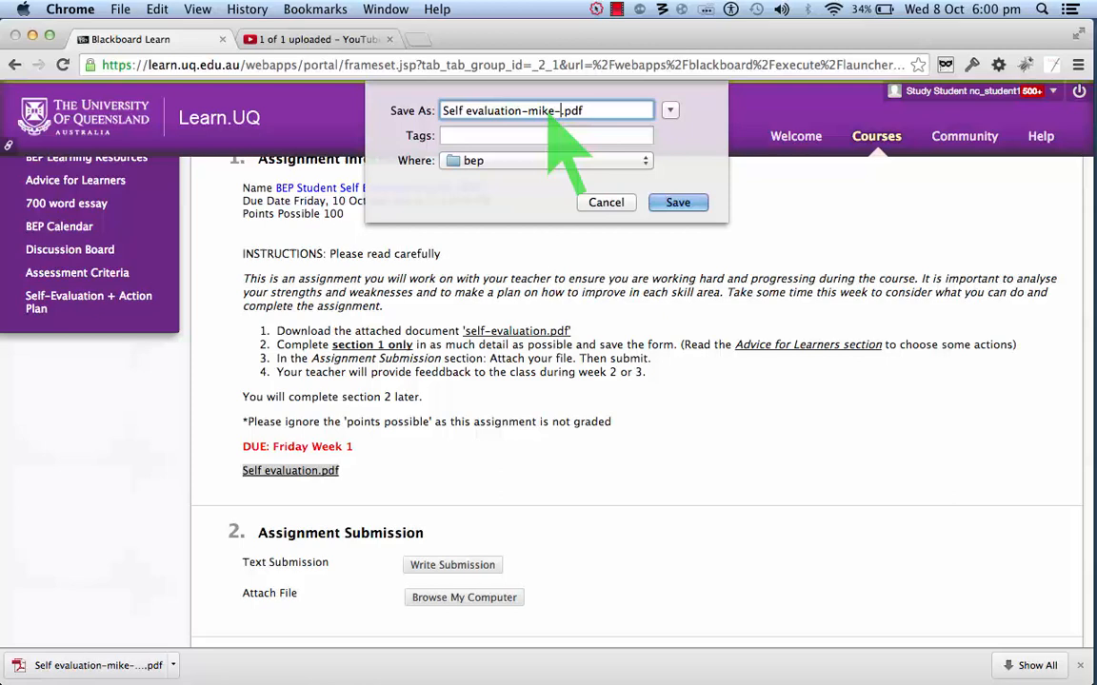
type("smith")
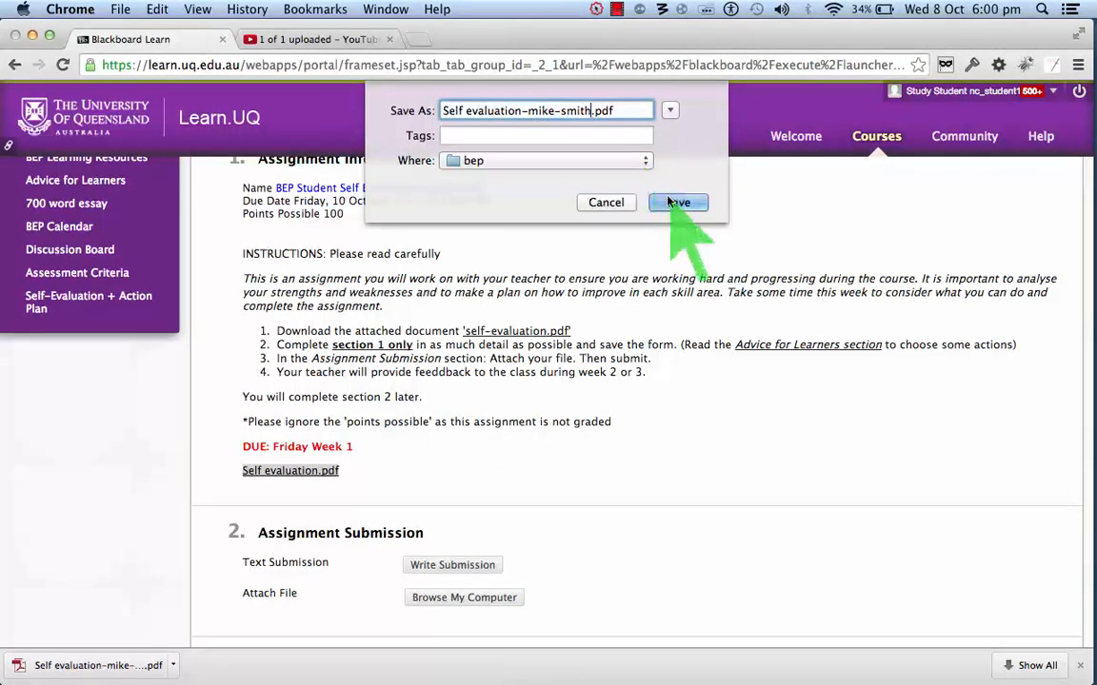
left_click(677, 202)
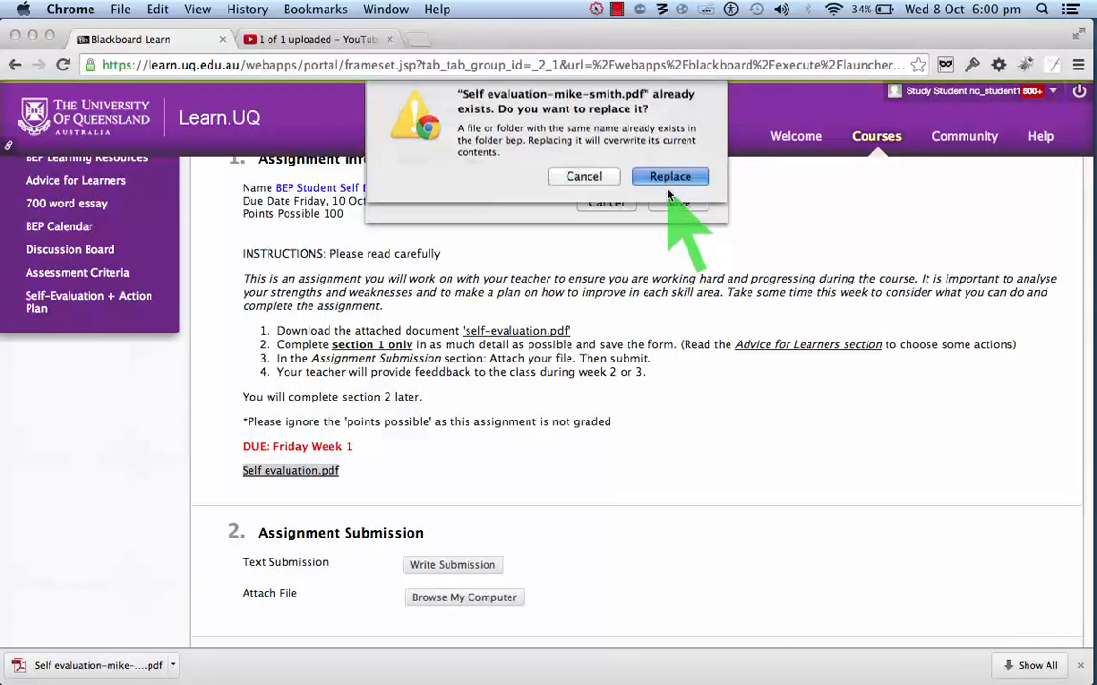
left_click(670, 175)
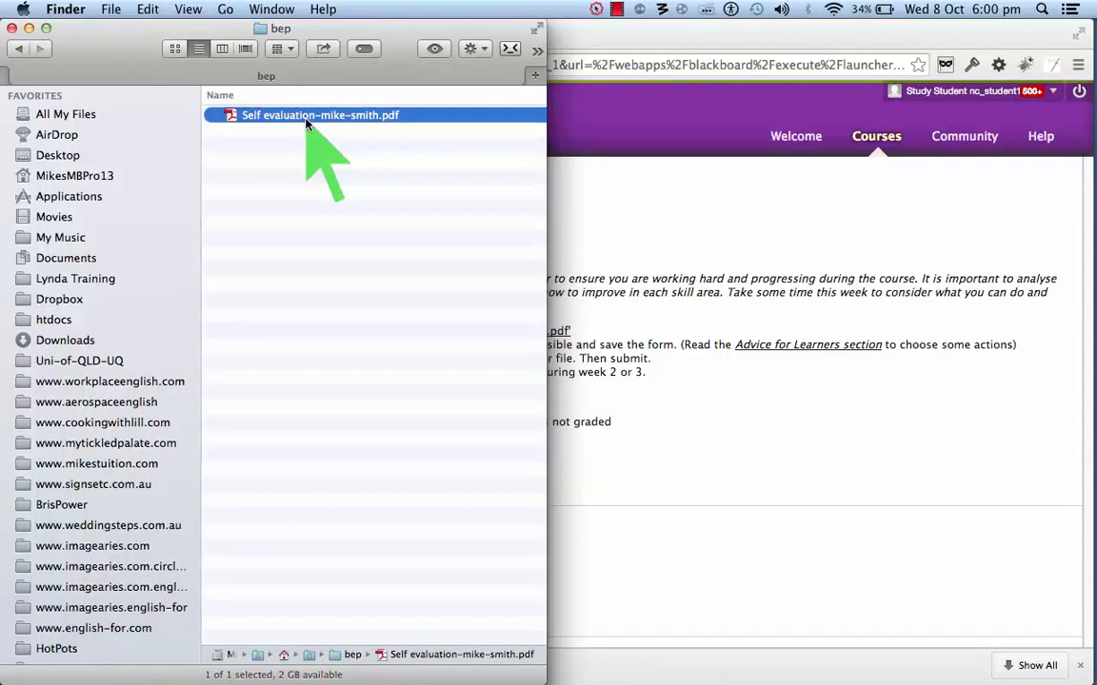
double_click(320, 114)
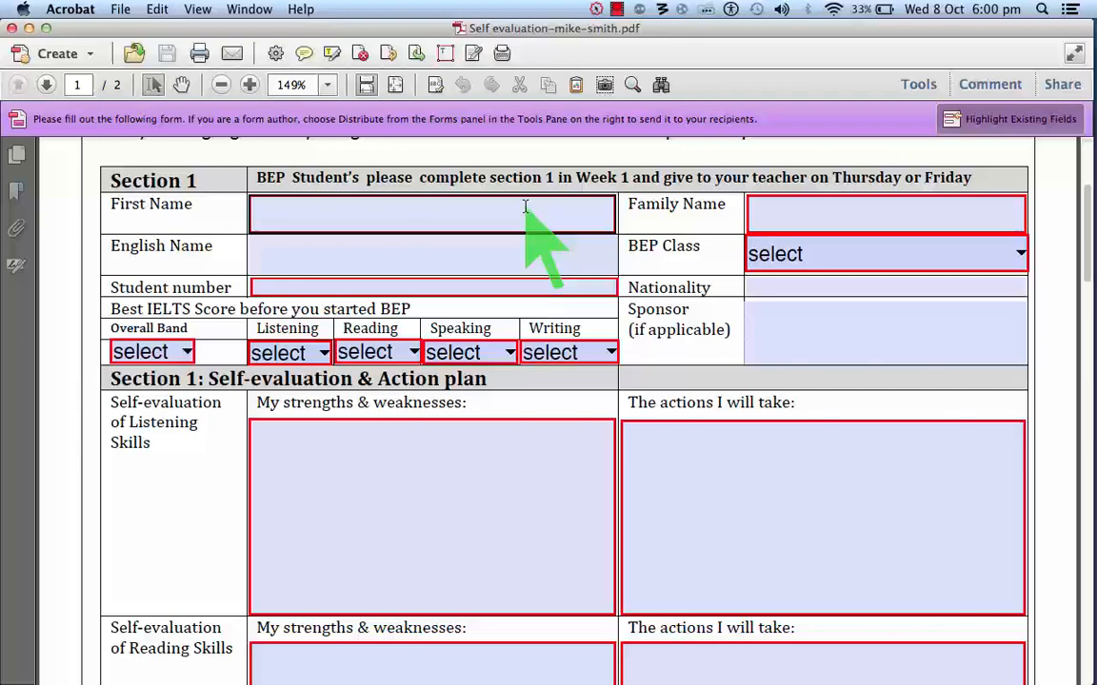
Look over both pages of the form and return to the Section 1 fields on page one
scroll("up", 3)
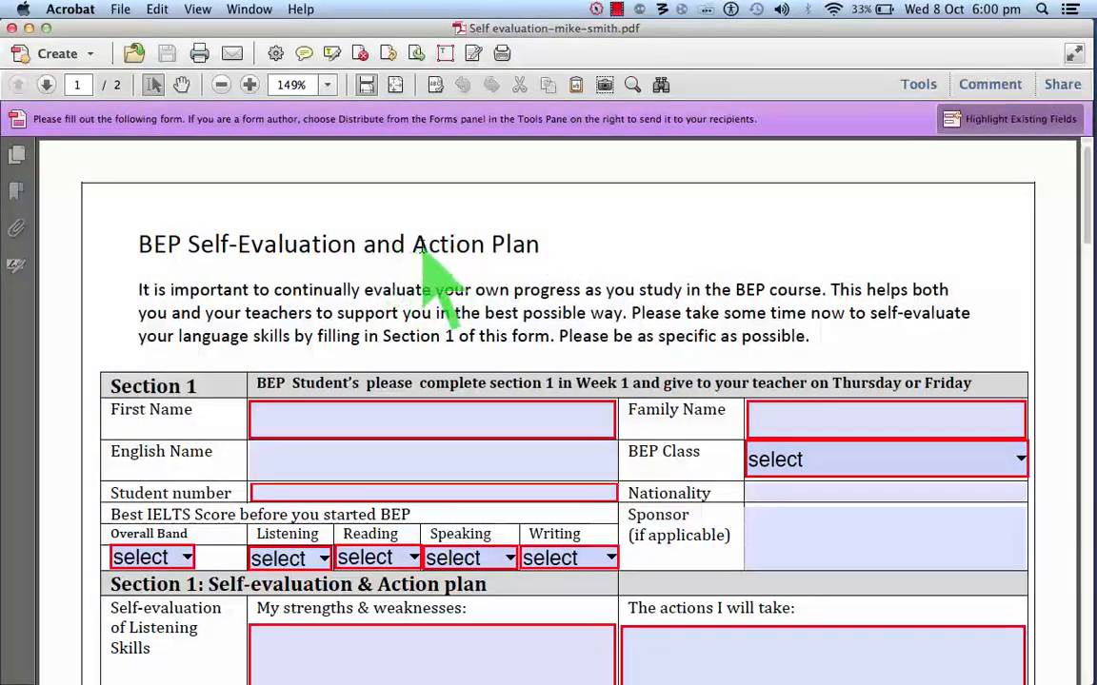
scroll("down", 3)
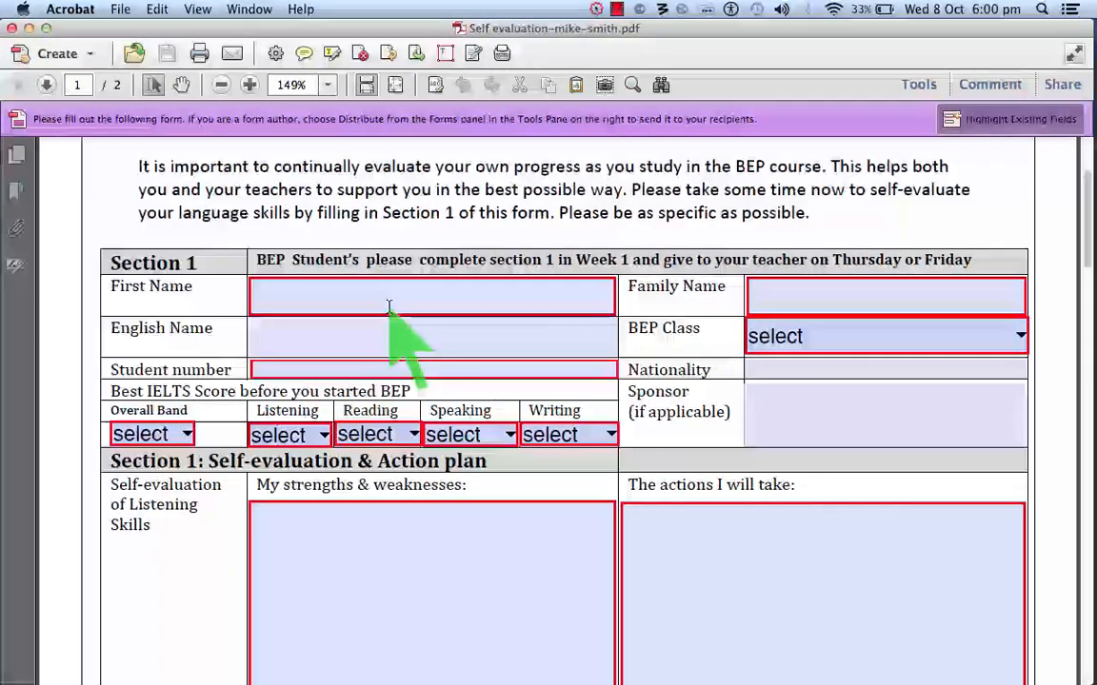
scroll("down", 3)
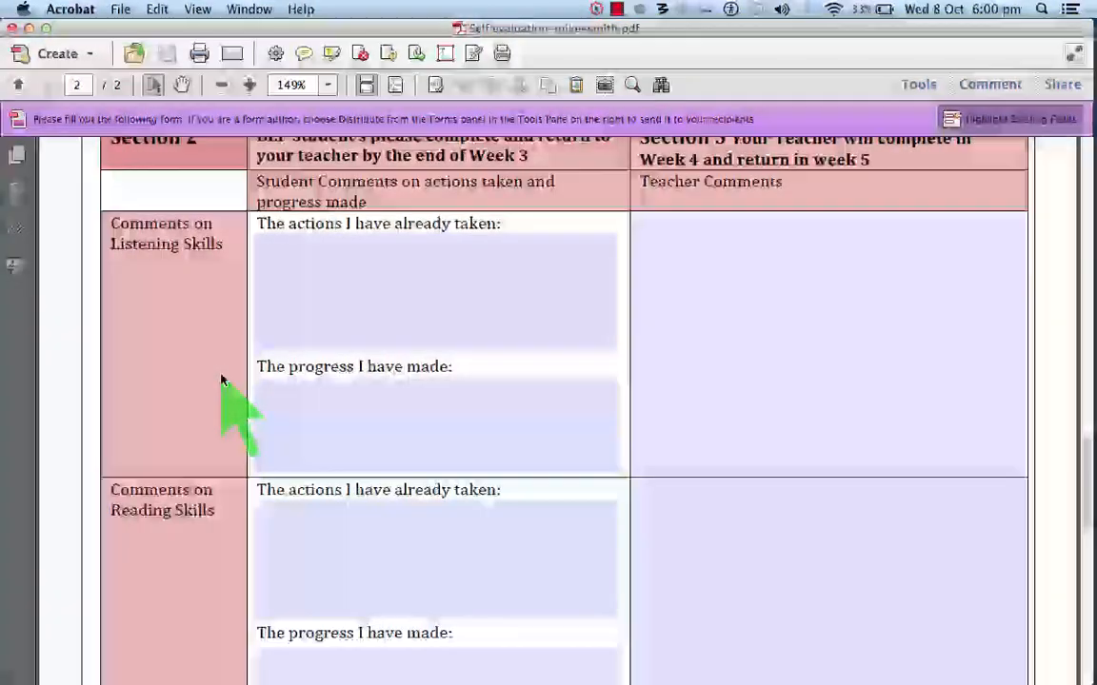
scroll("up", 3)
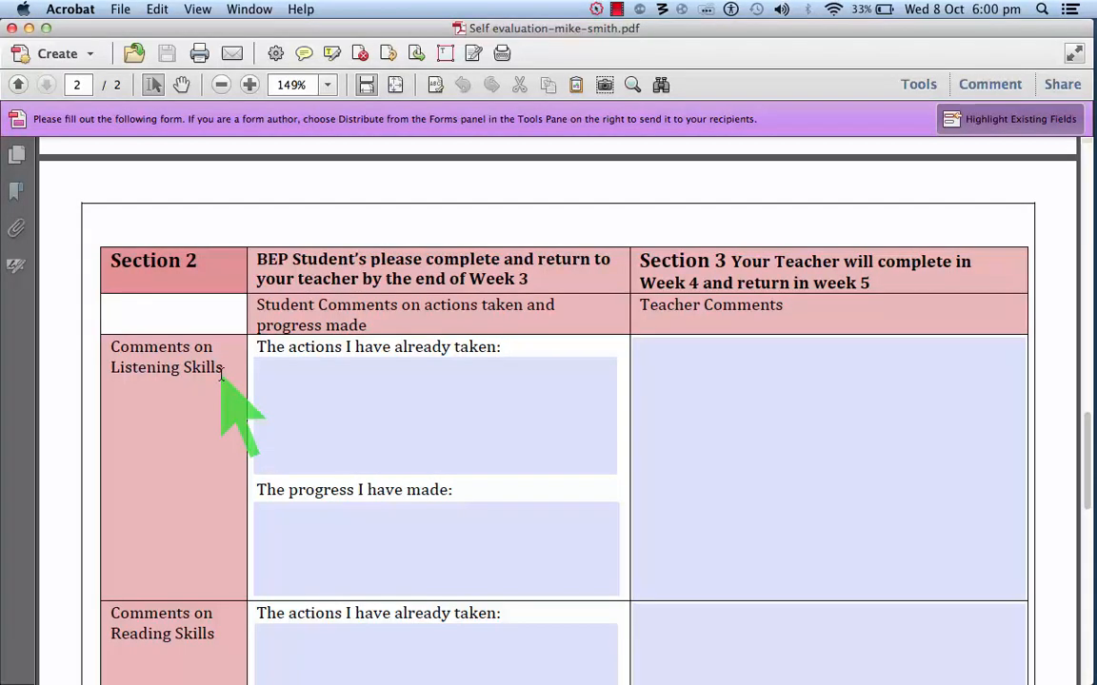
mouse_move(324, 295)
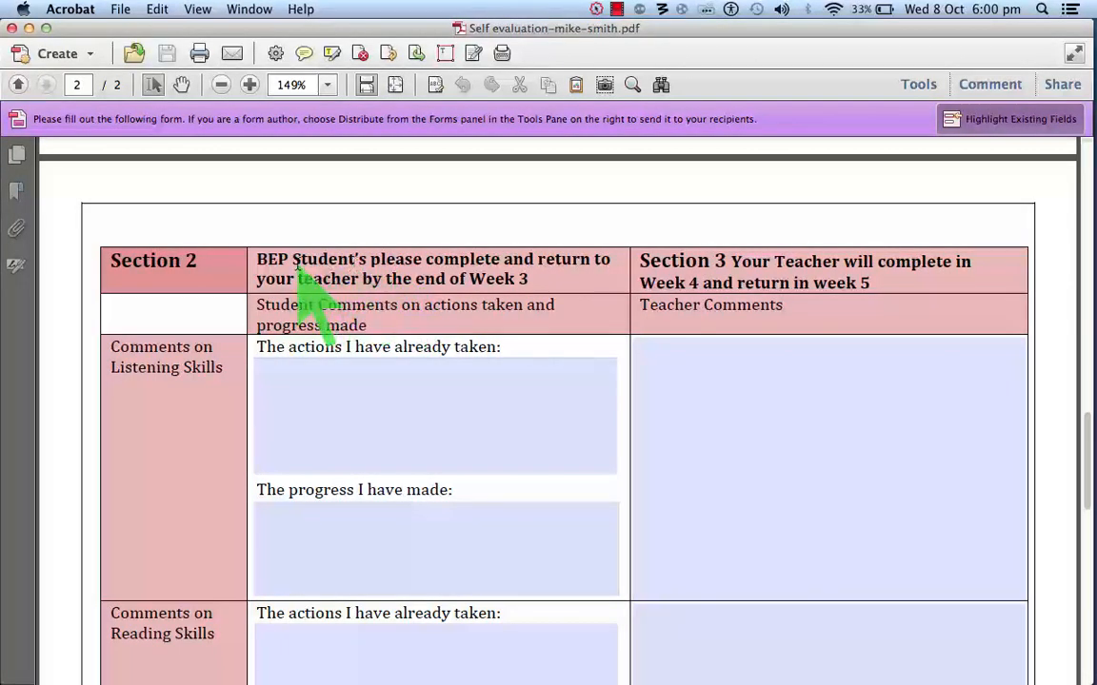
mouse_move(537, 314)
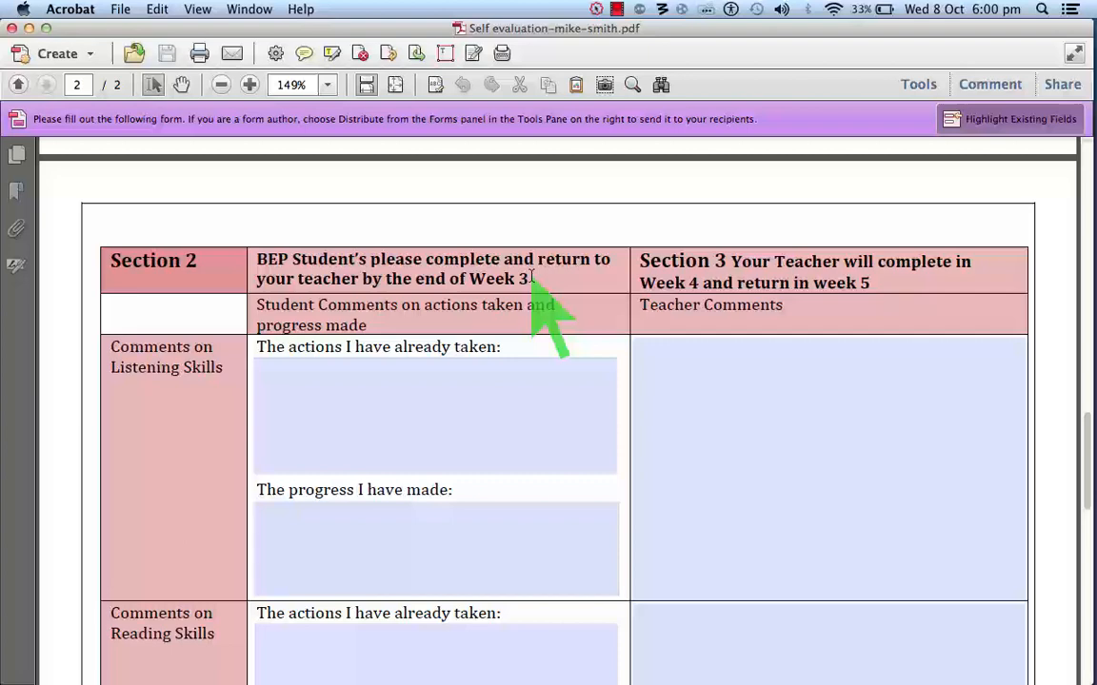
mouse_move(709, 300)
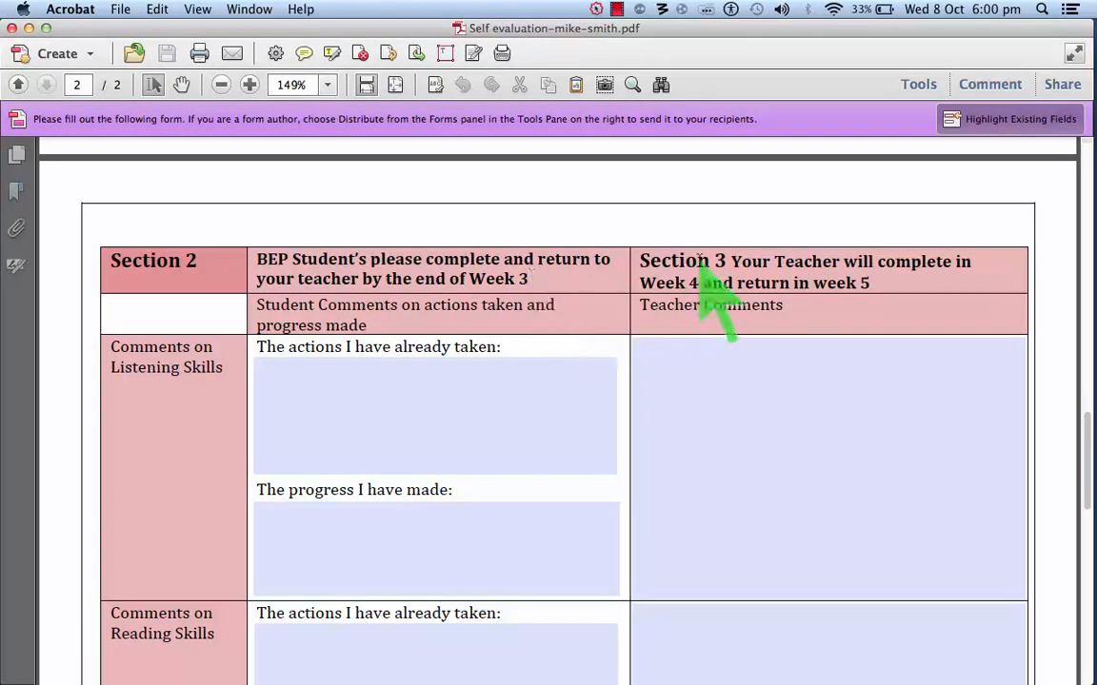
mouse_move(709, 323)
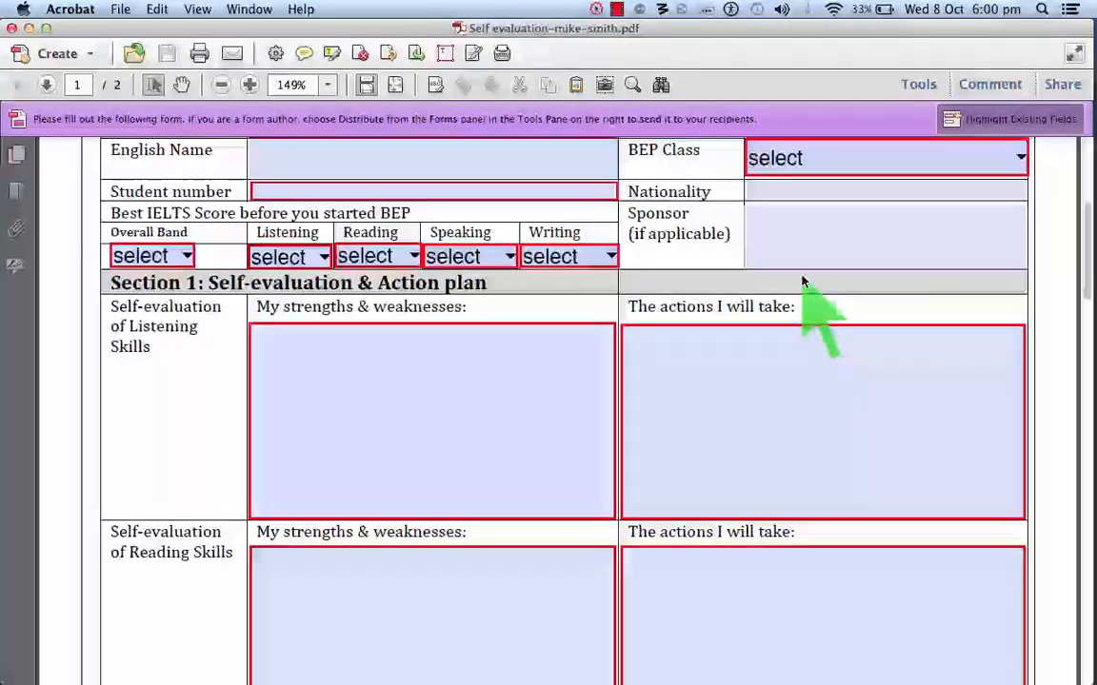
scroll("up", 3)
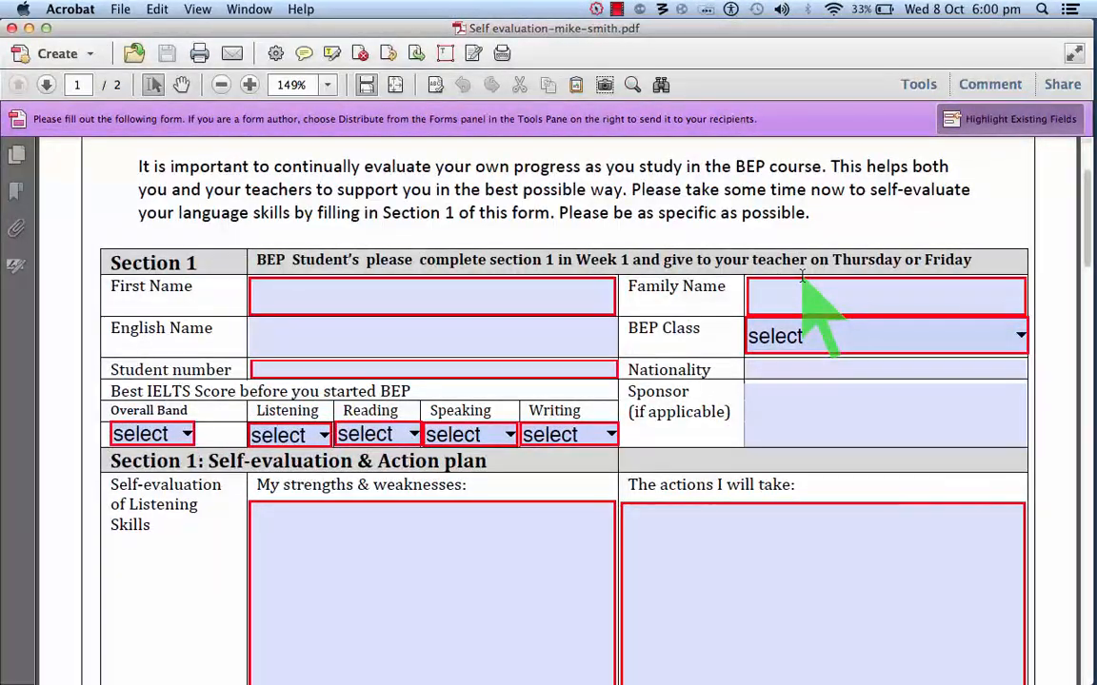
scroll("up", 3)
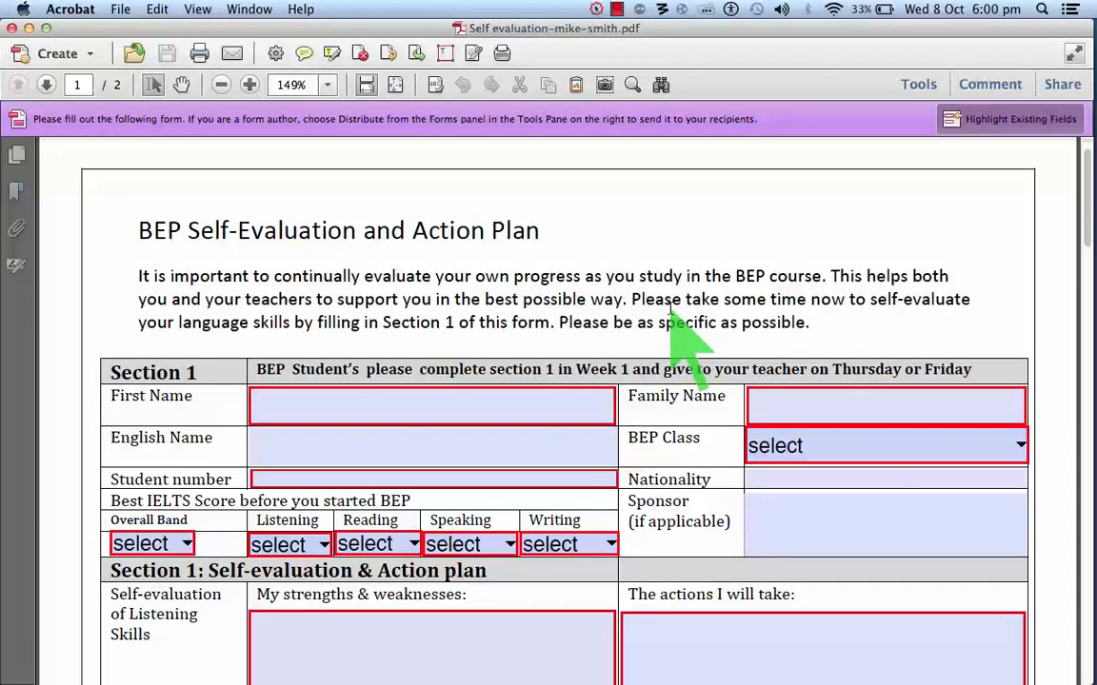
mouse_move(581, 409)
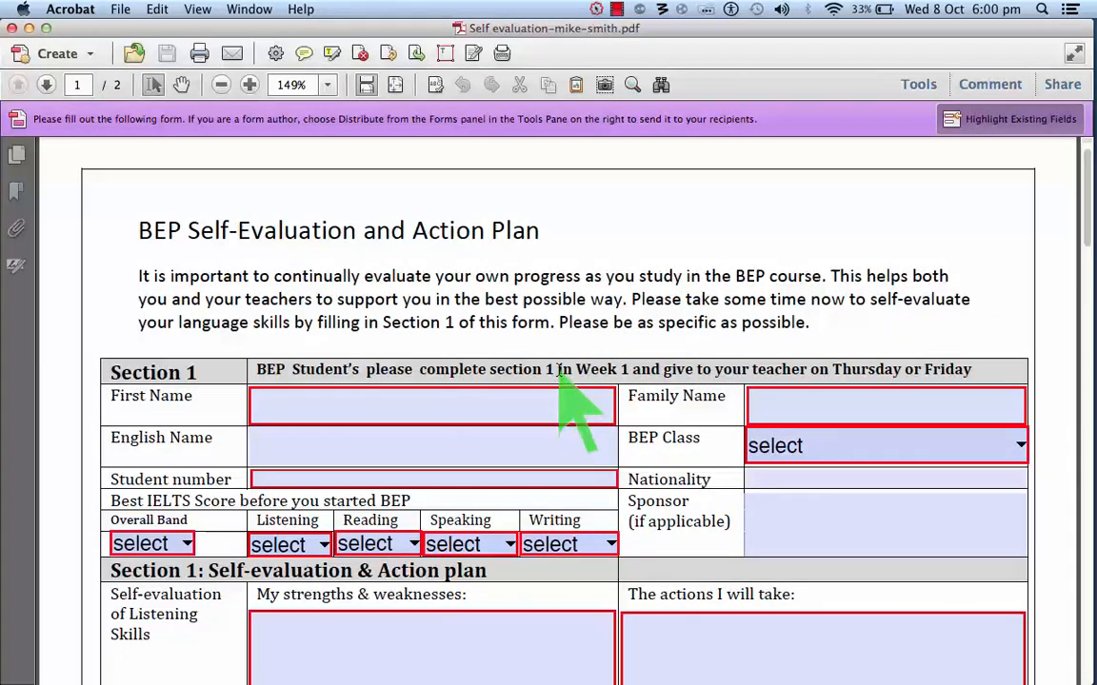
mouse_move(771, 415)
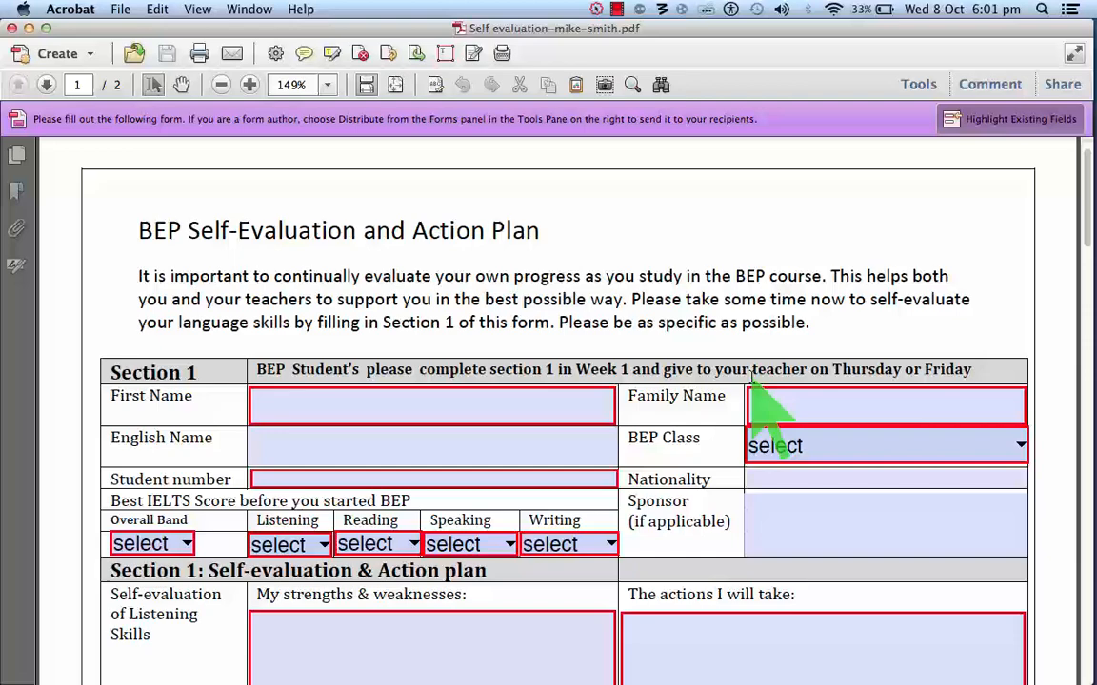
mouse_move(937, 419)
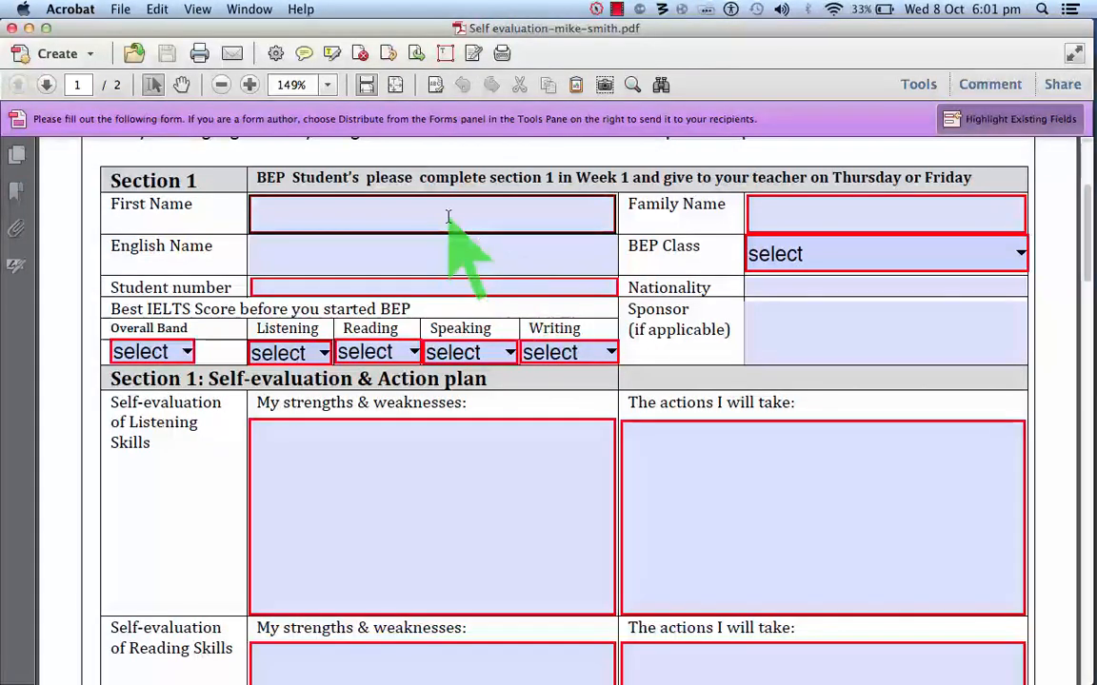
type("Mike")
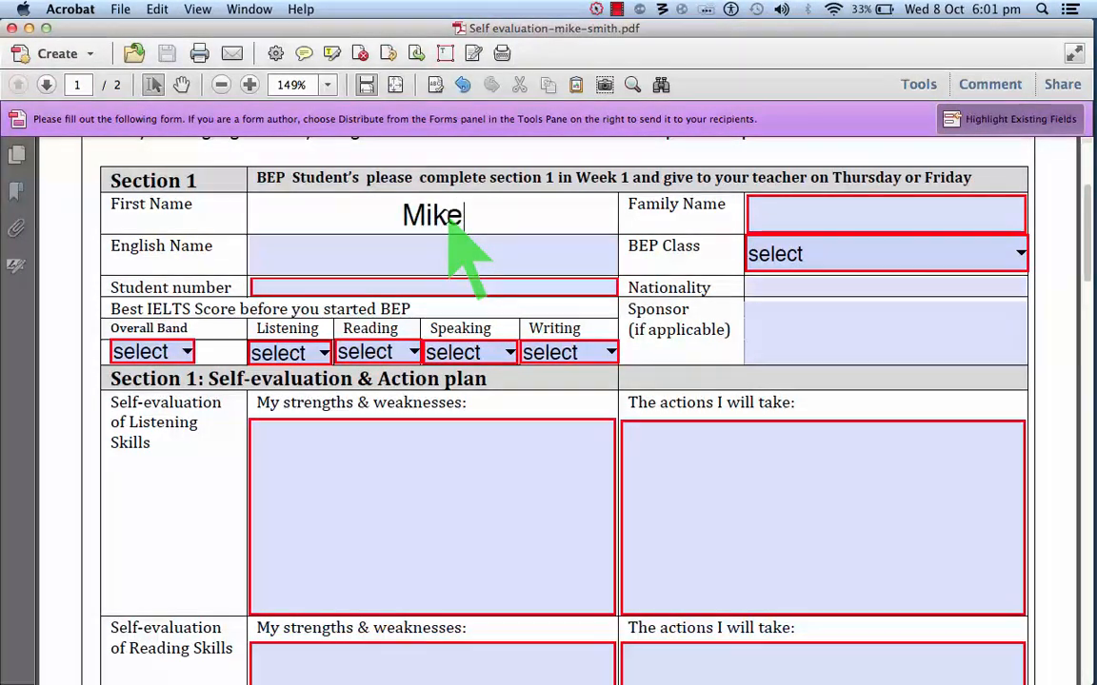
type("Smith")
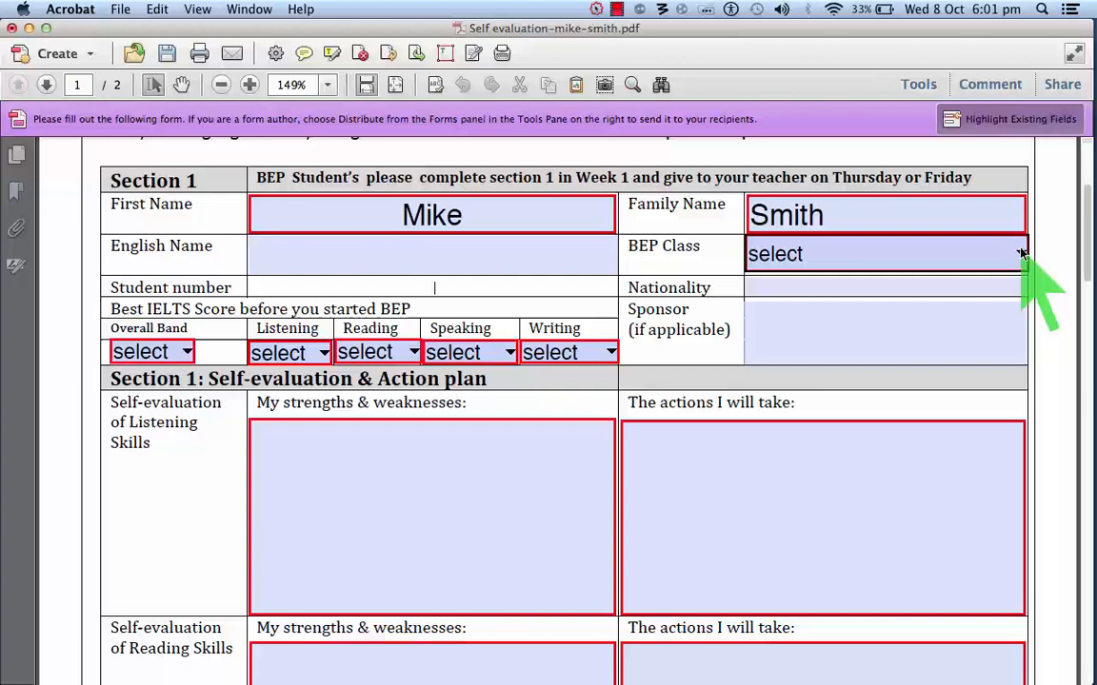
left_click(1021, 253)
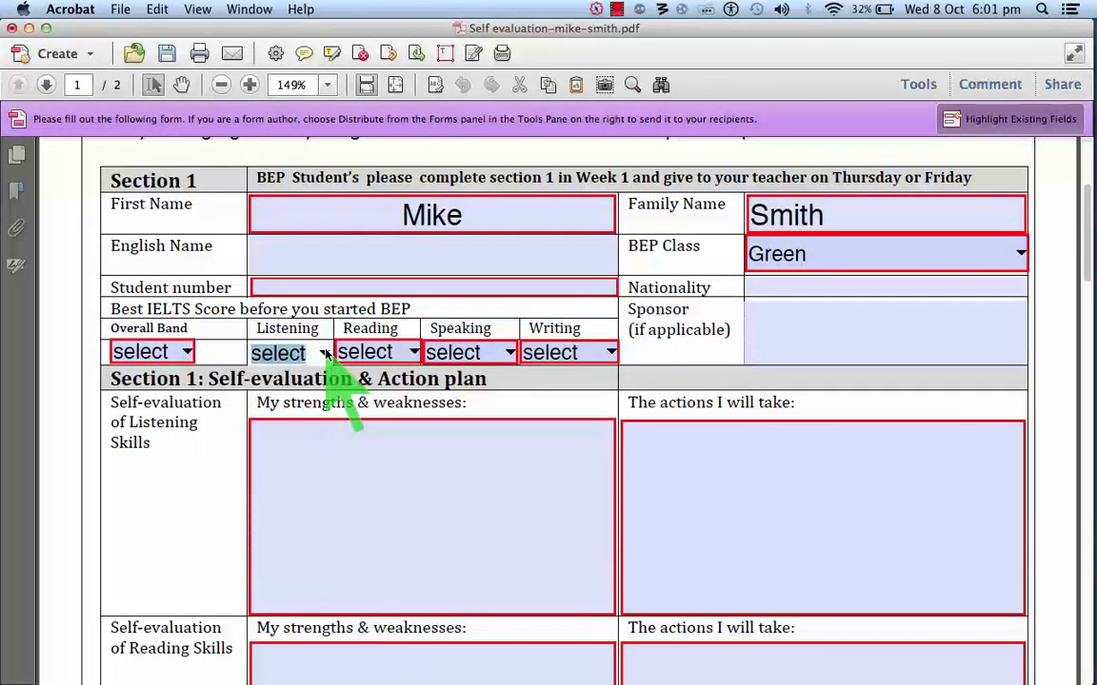
scroll("down", 3)
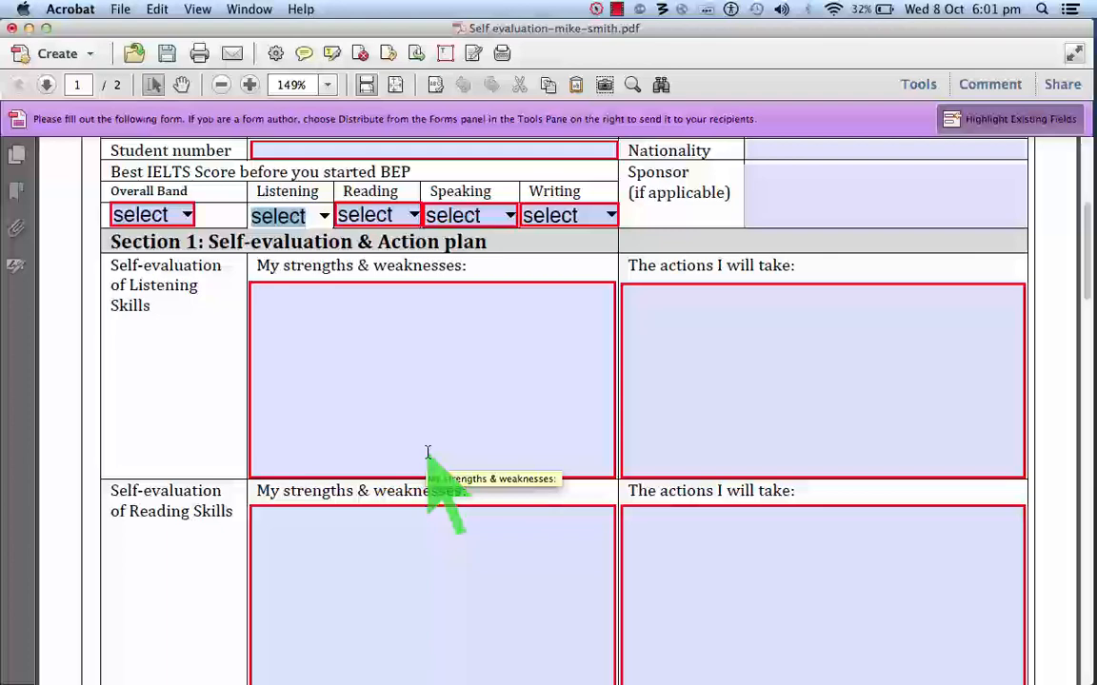
scroll("down", 3)
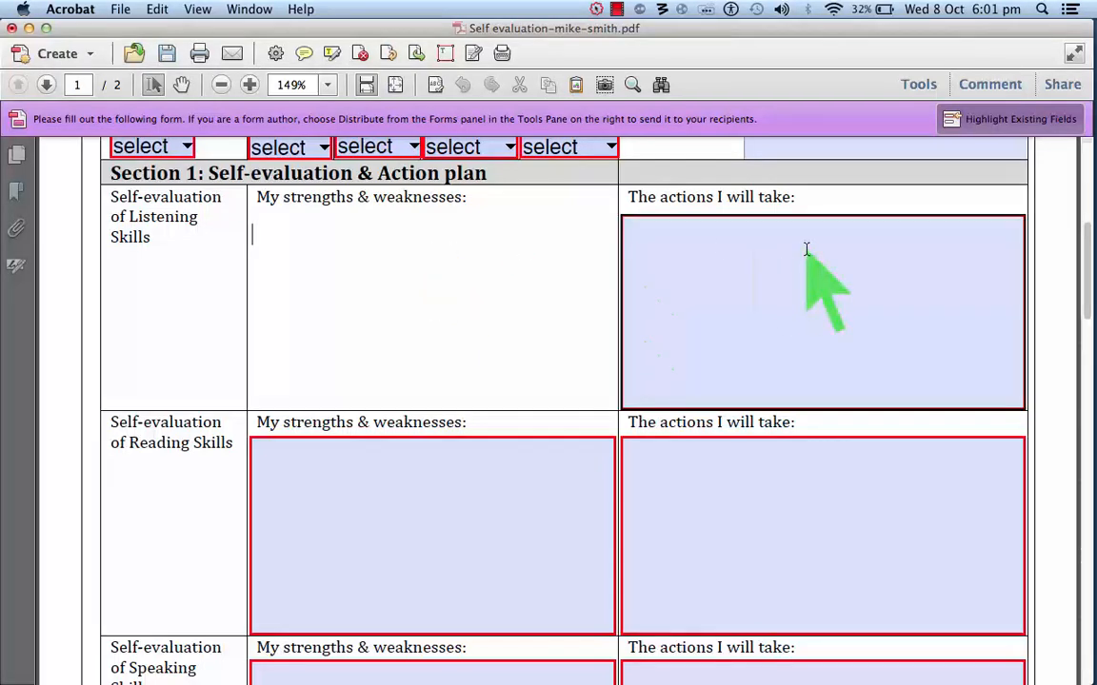
Write 'I have trouble understanding native speakers.' as the listening strengths and weaknesses
left_click(432, 312)
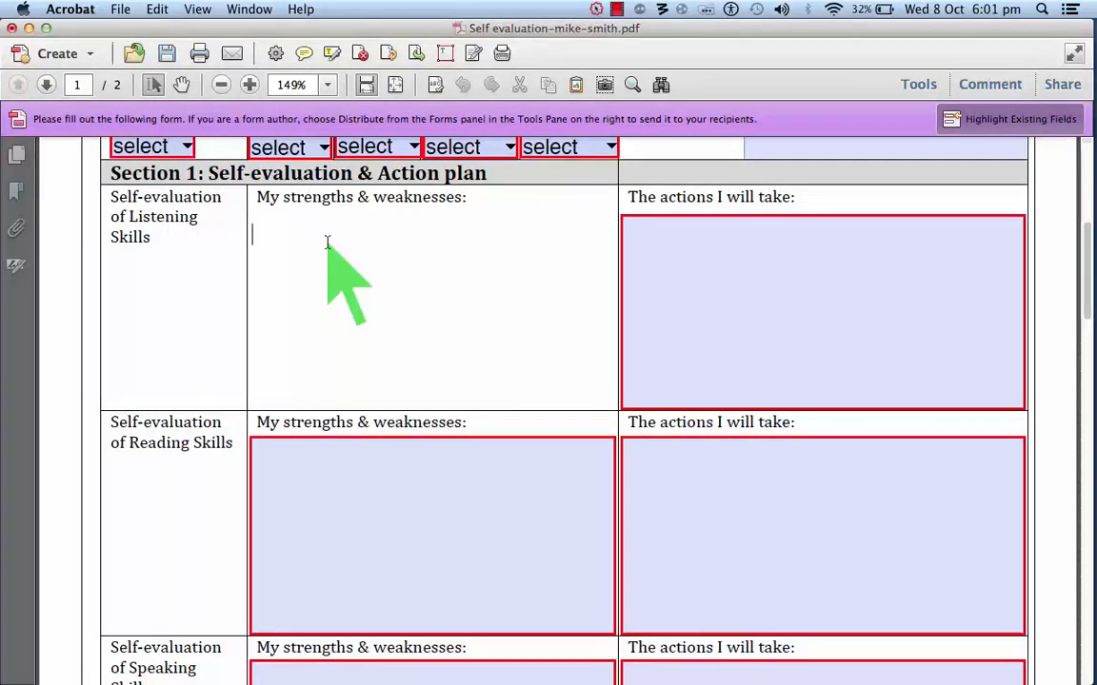
type("I h")
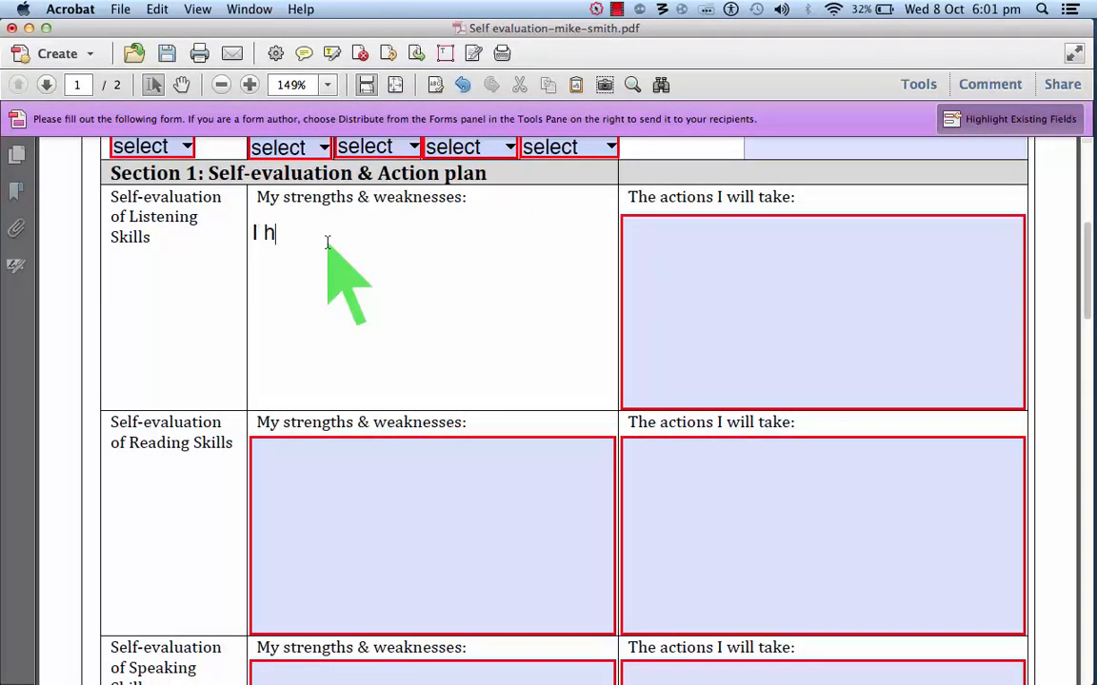
type("ave troub")
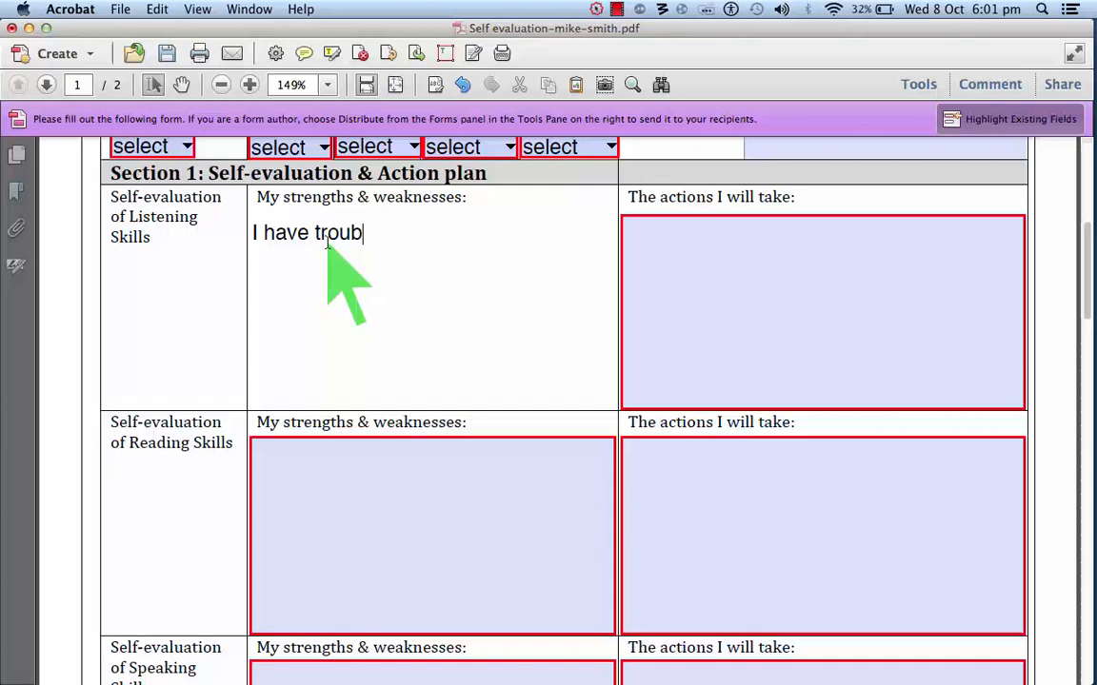
type("le understanding native")
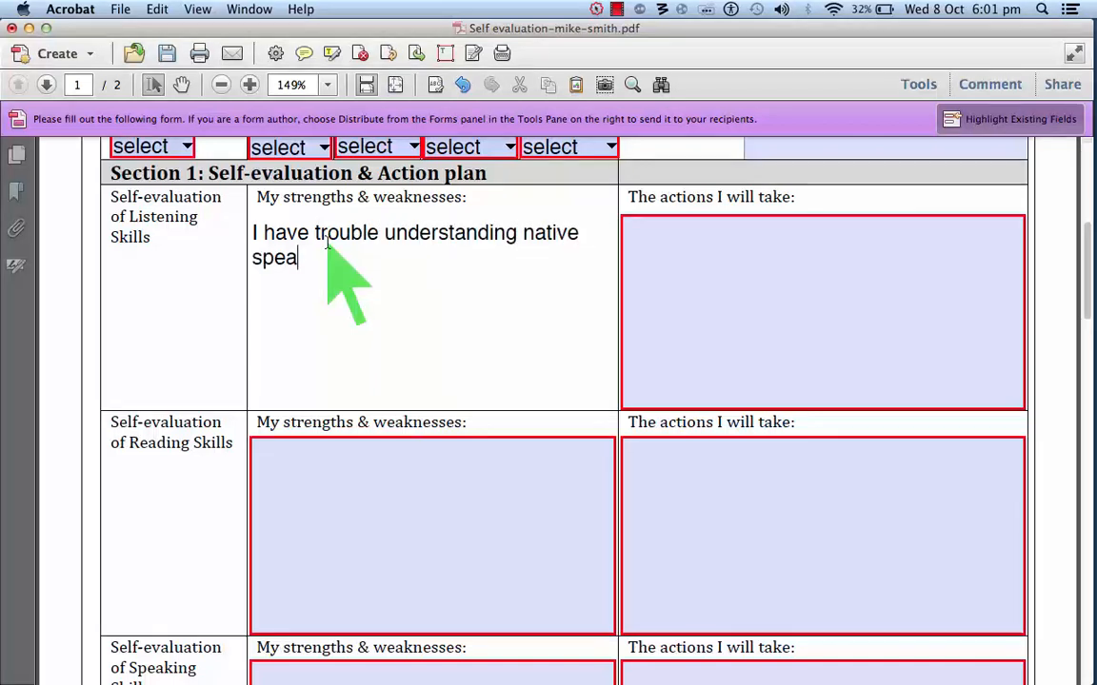
type("kers.")
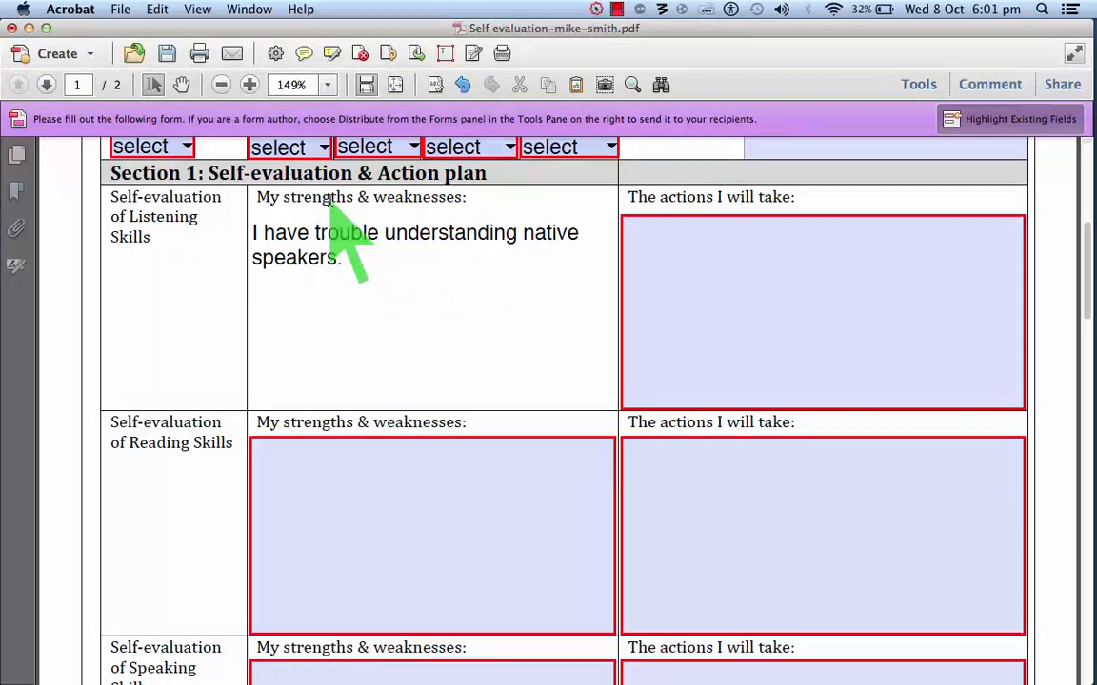
left_click(399, 305)
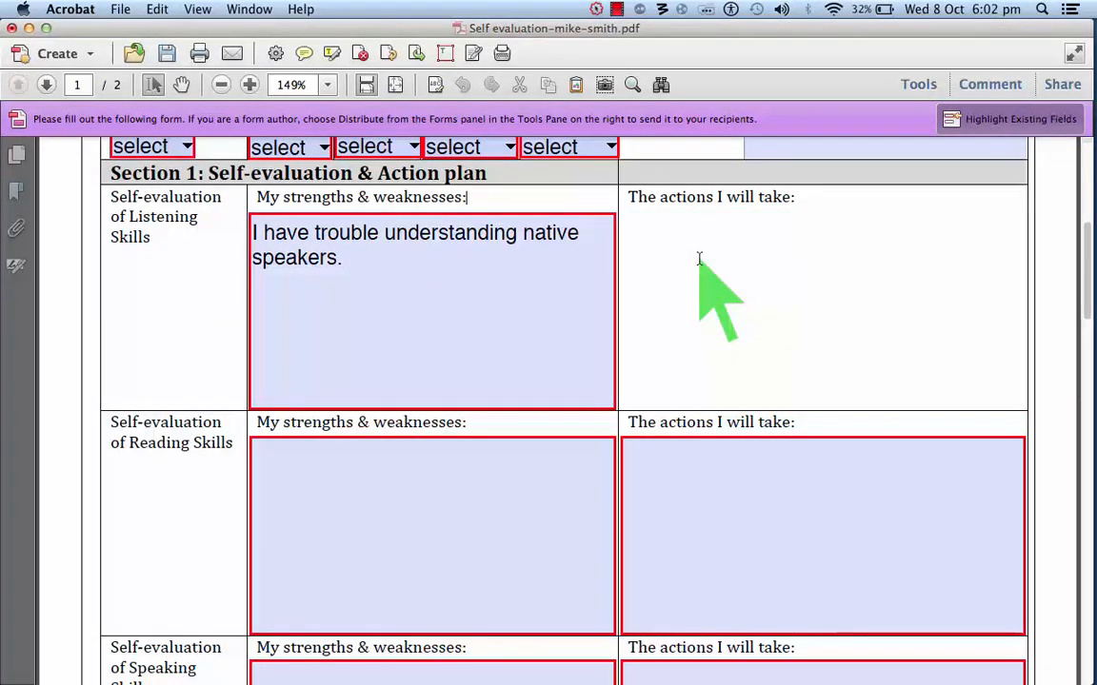
mouse_move(720, 267)
type("I will listen t")
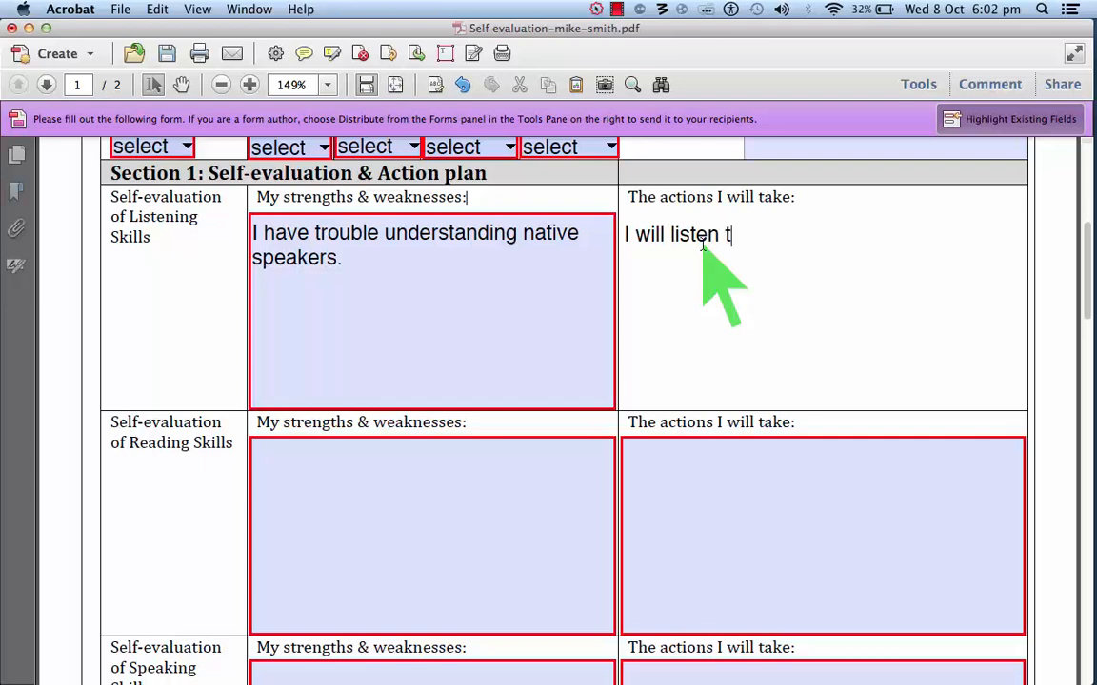
Write the listening plan: listen to conversations on public transport and the abc.net.au/am news program
type("o con")
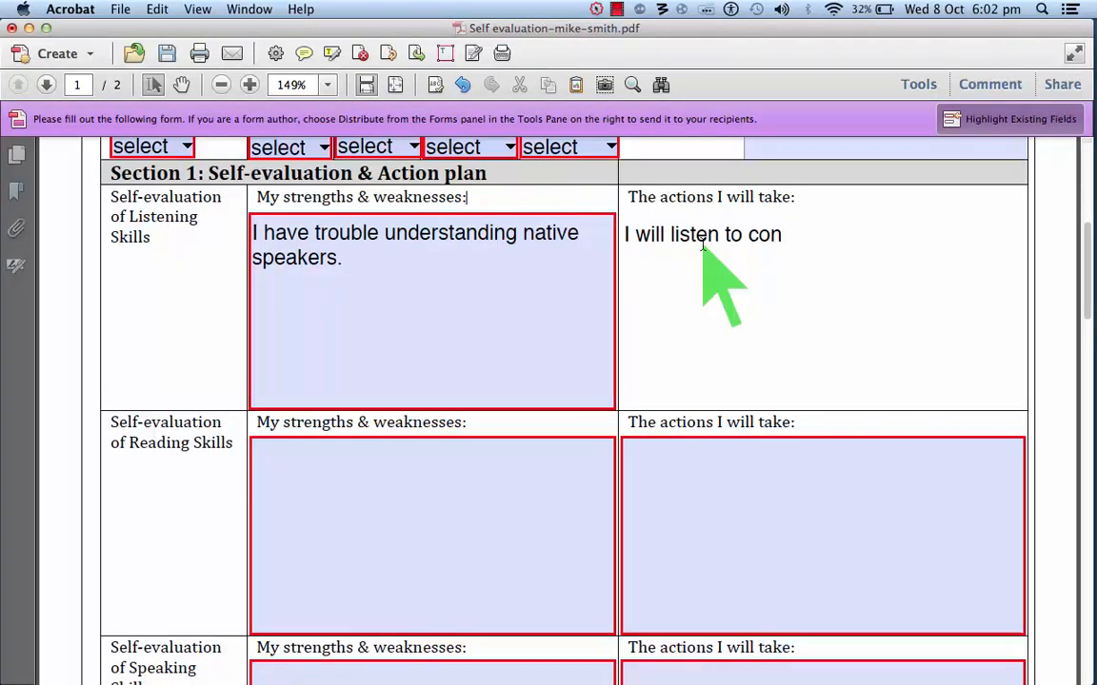
type("versations o")
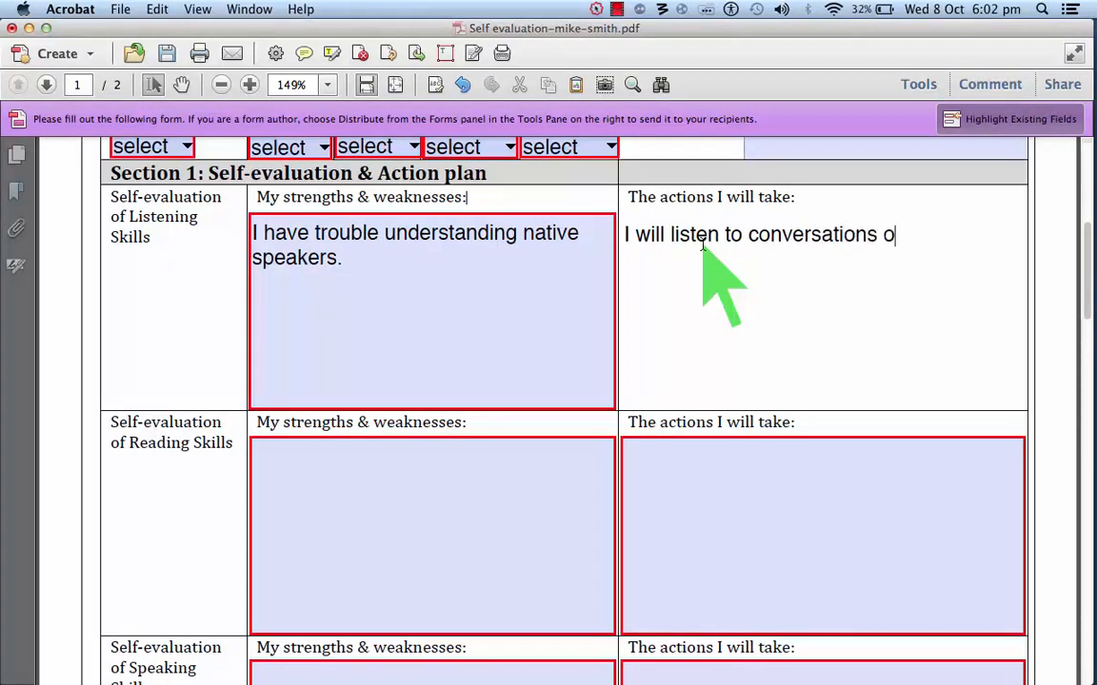
type("n public")
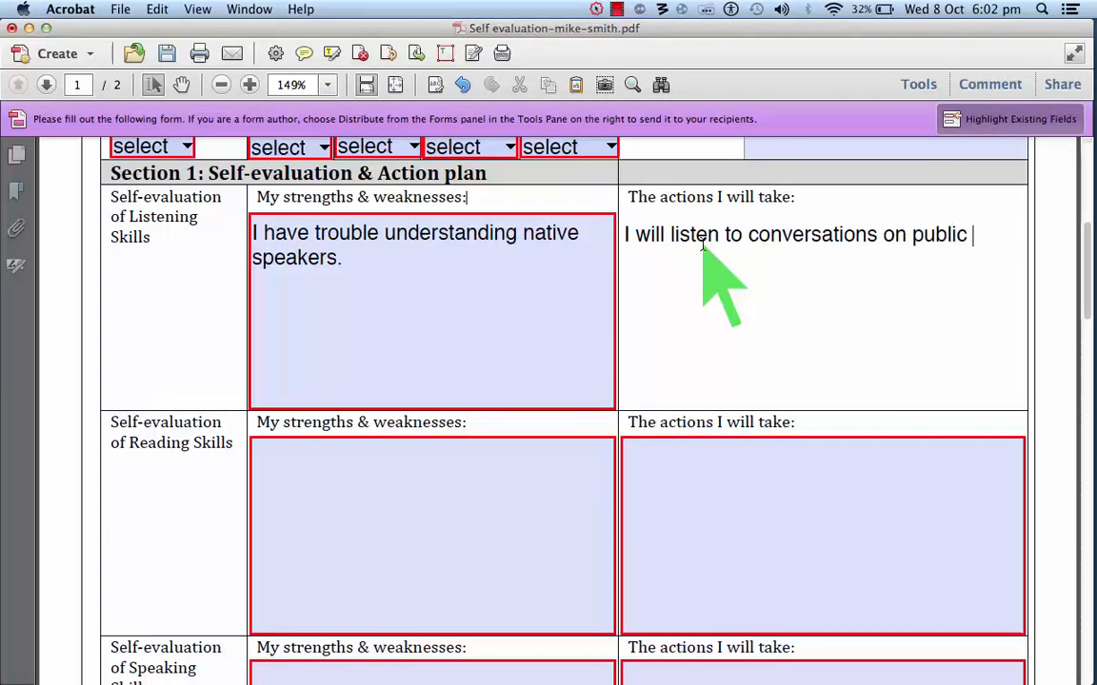
type("transport")
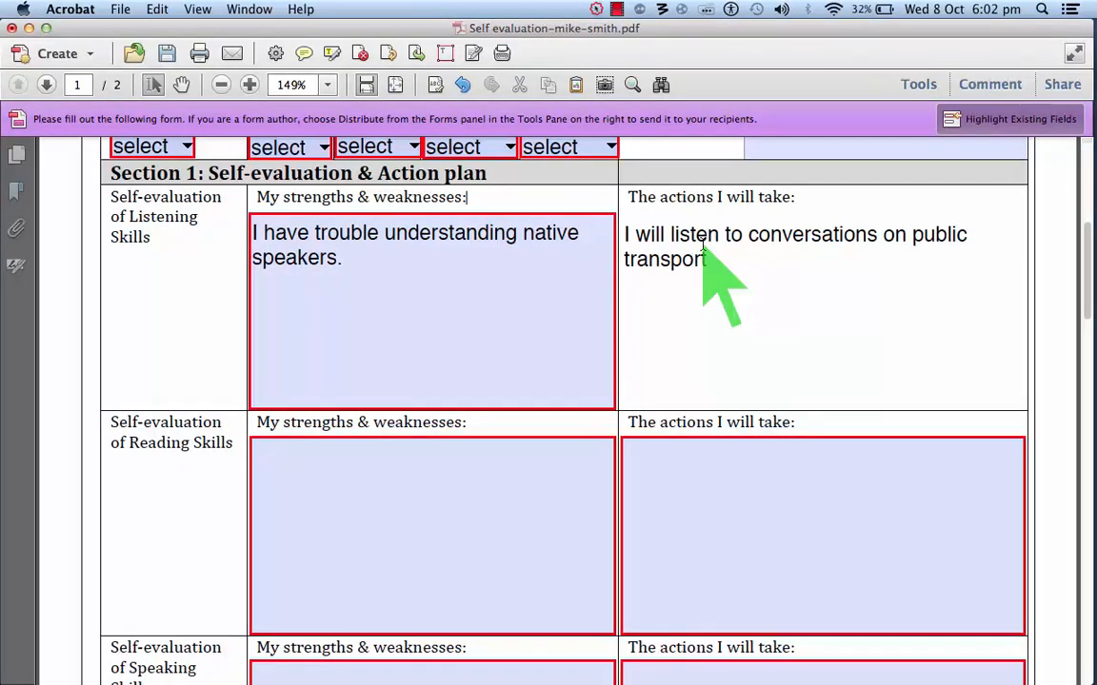
type(", and also")
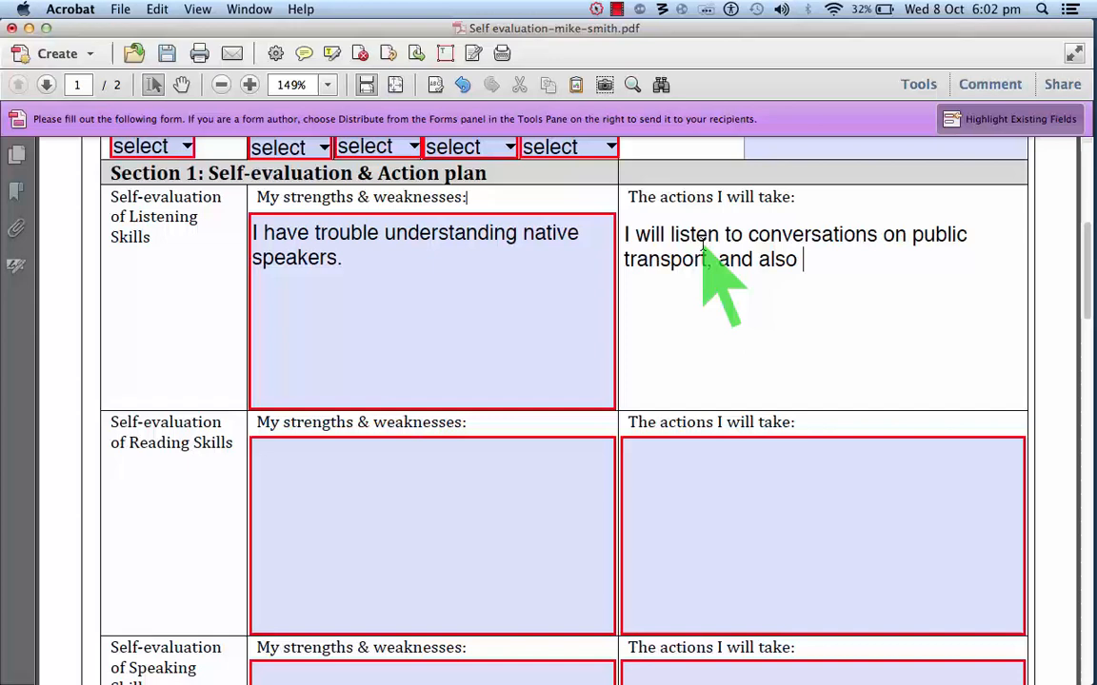
type("listen")
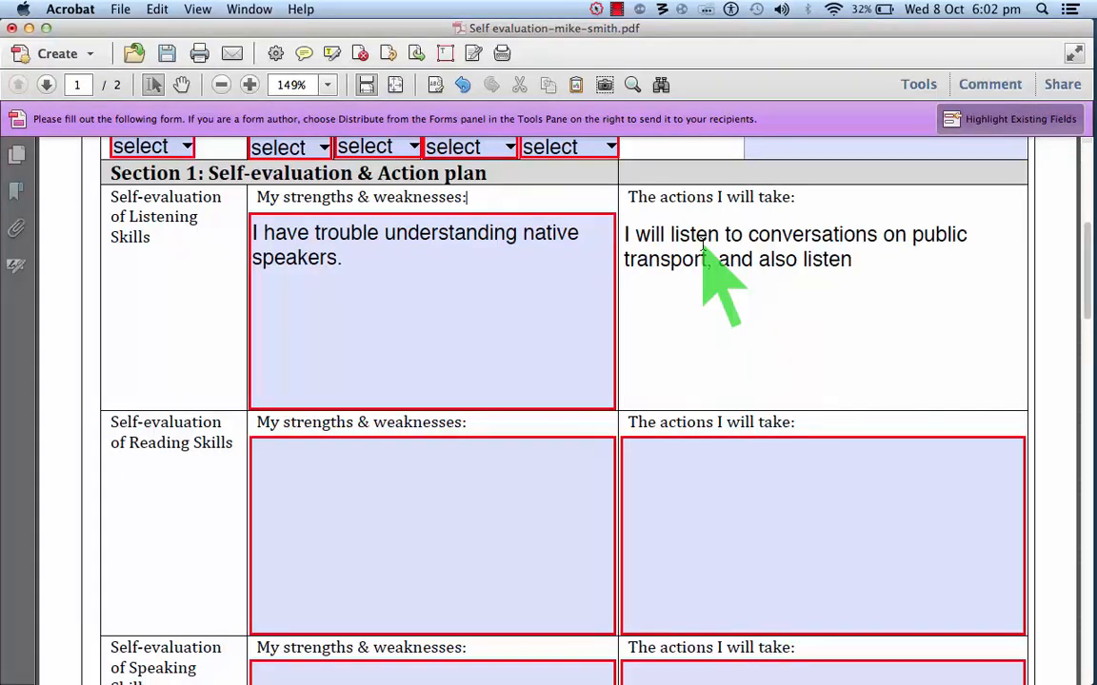
type("/read to abc.n")
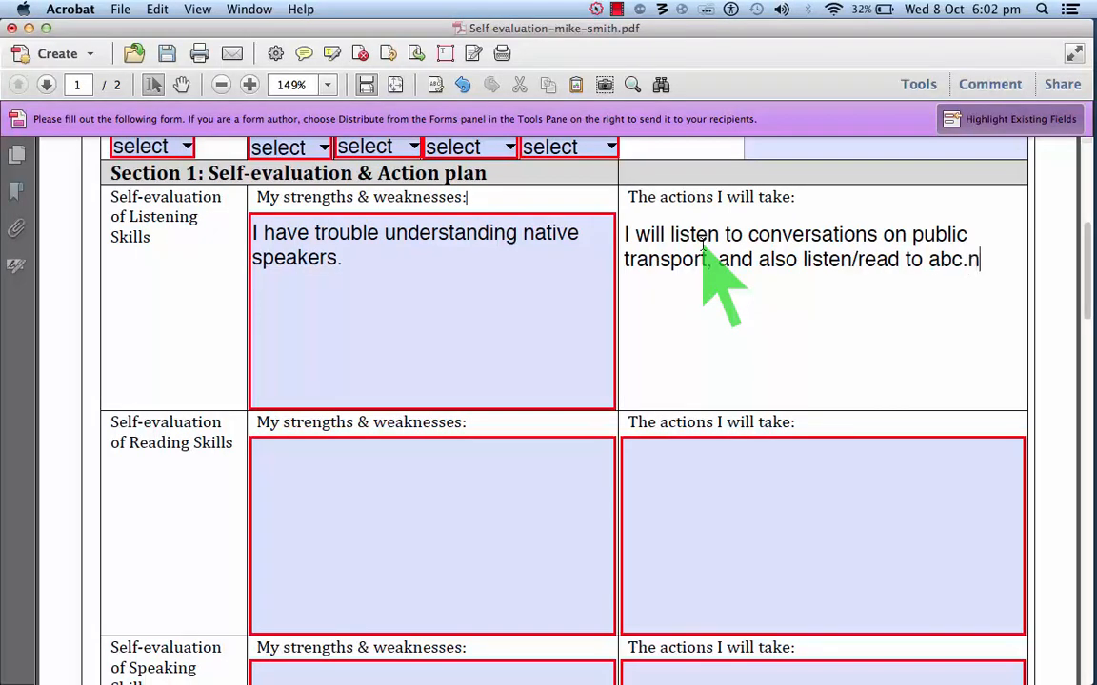
type("et.au")
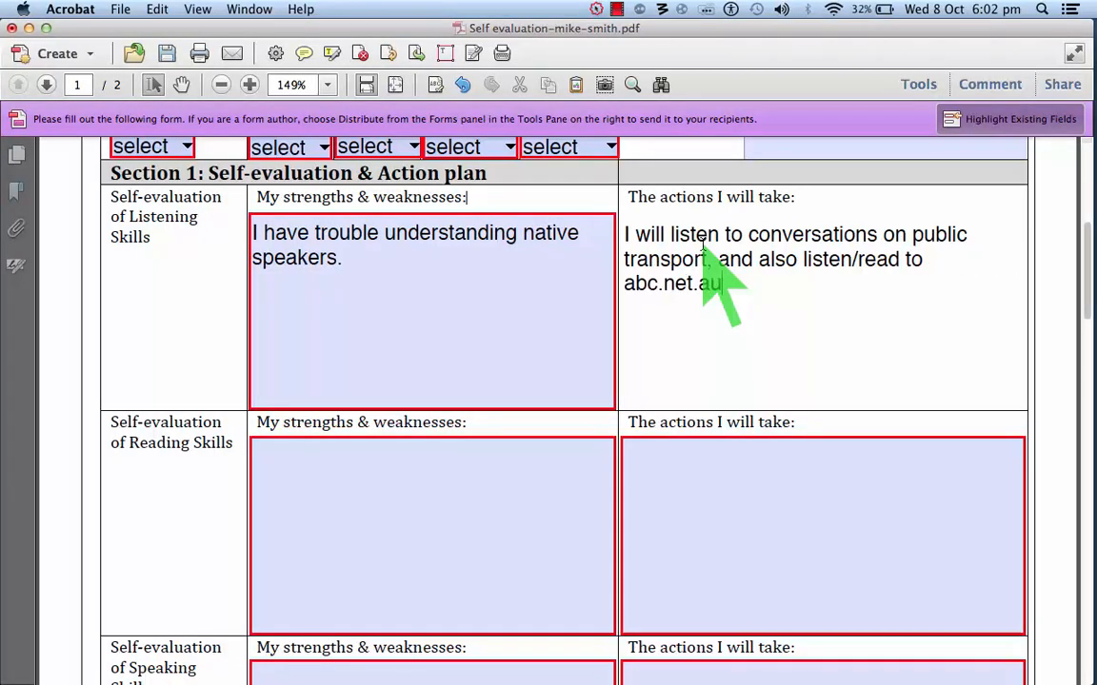
type("/am")
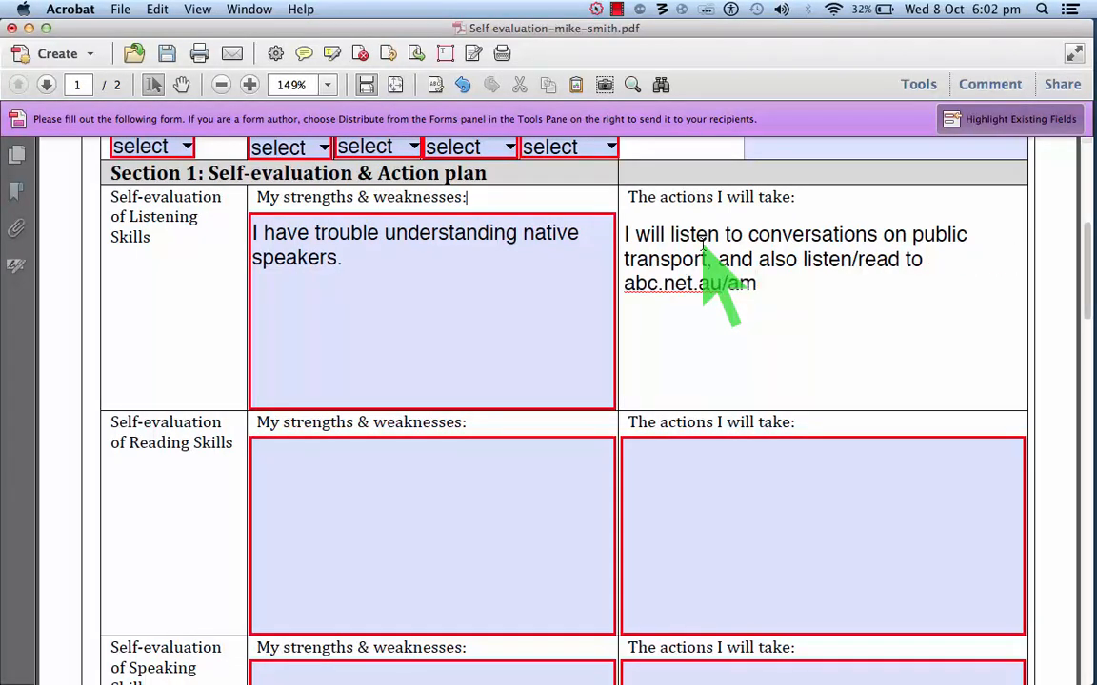
type("news")
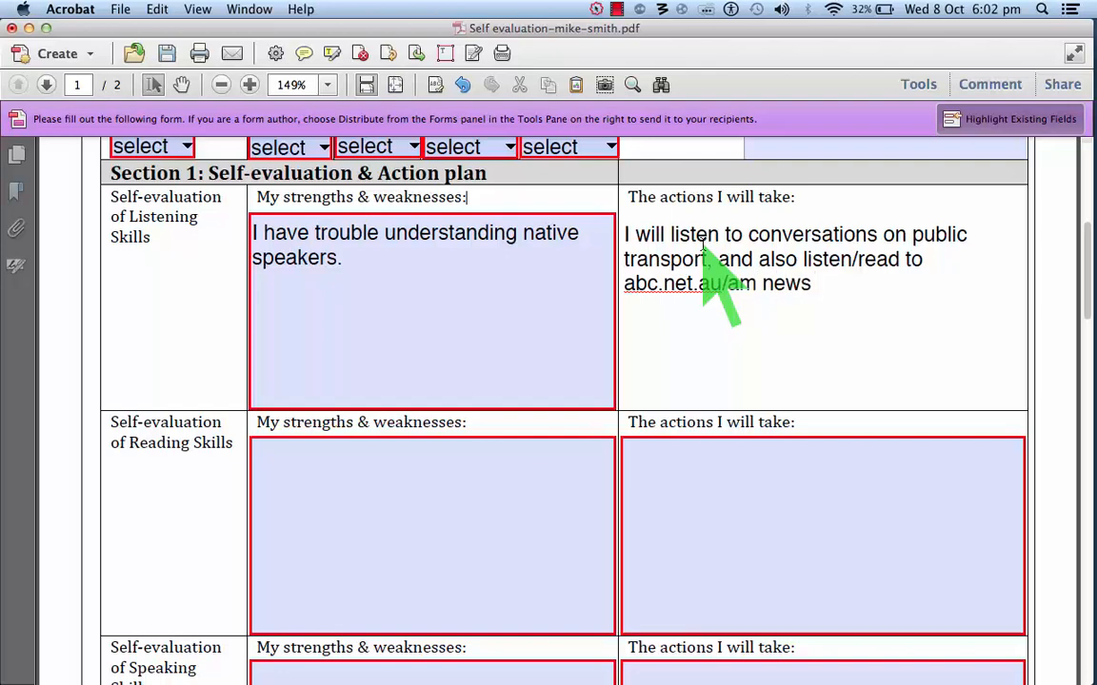
type("program")
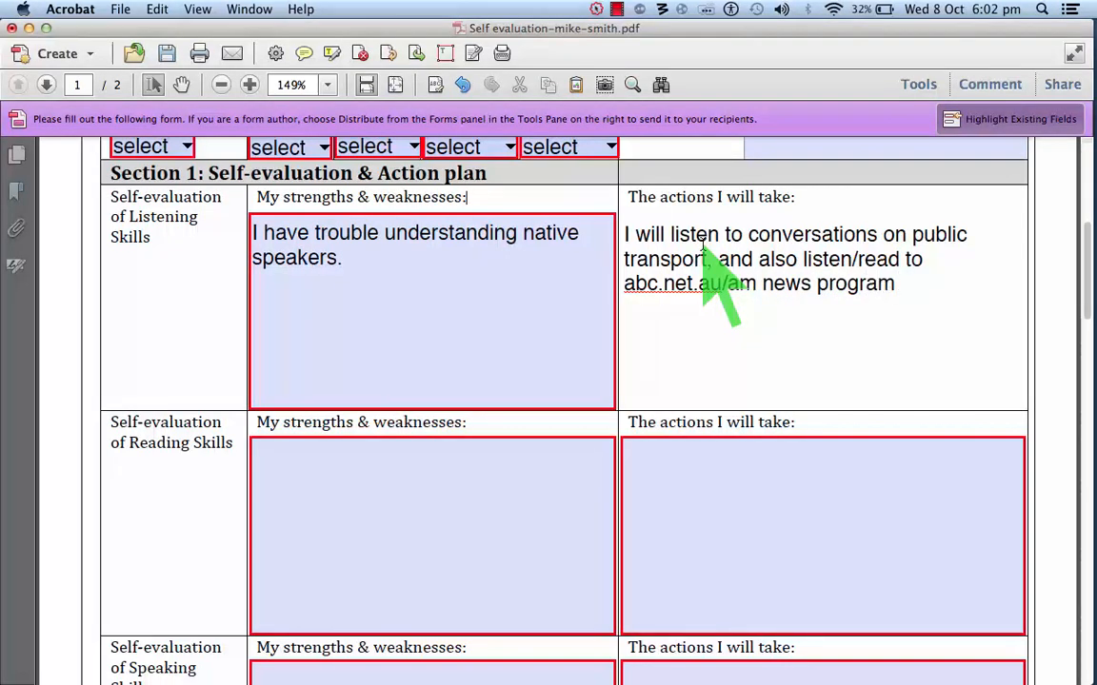
type(".")
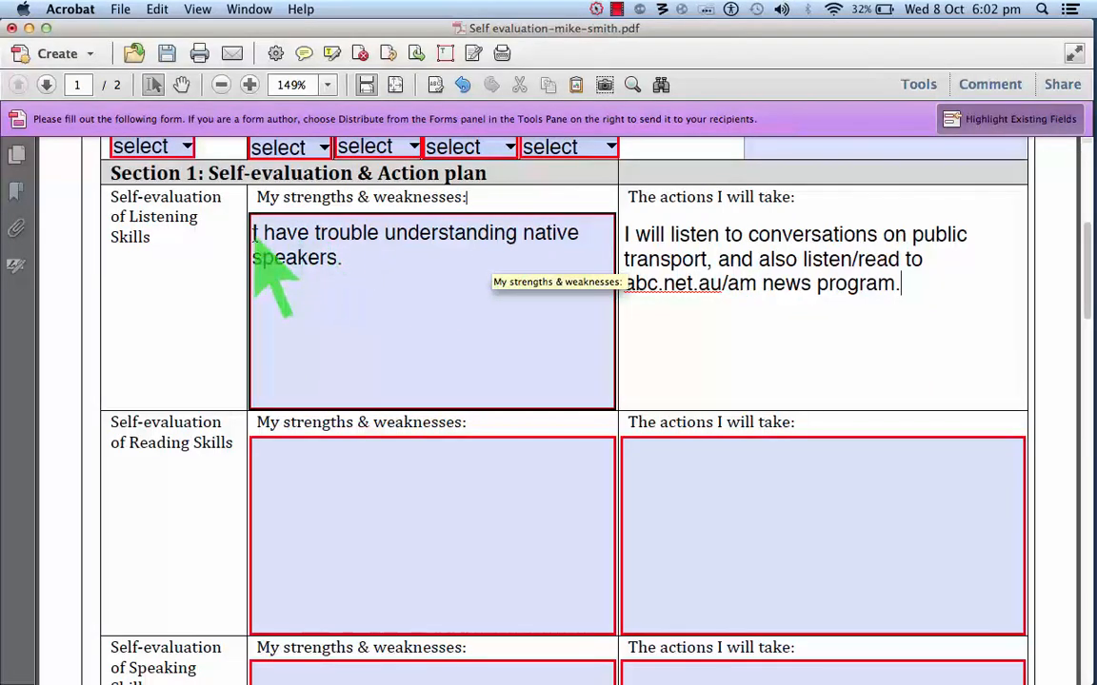
mouse_move(339, 485)
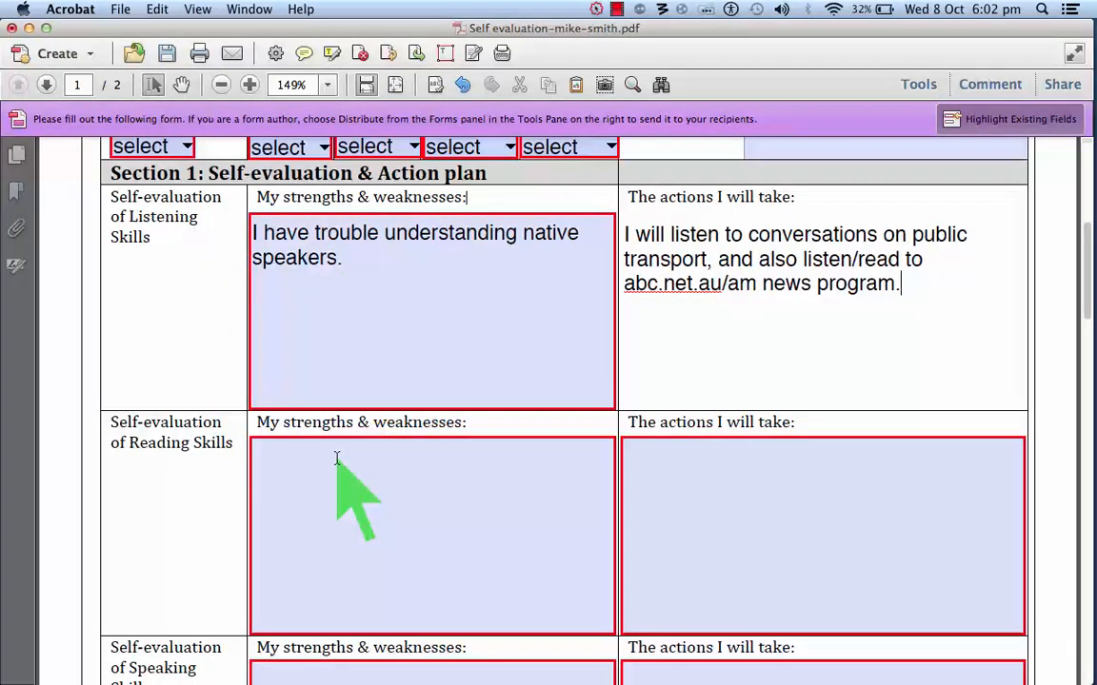
scroll("down", 3)
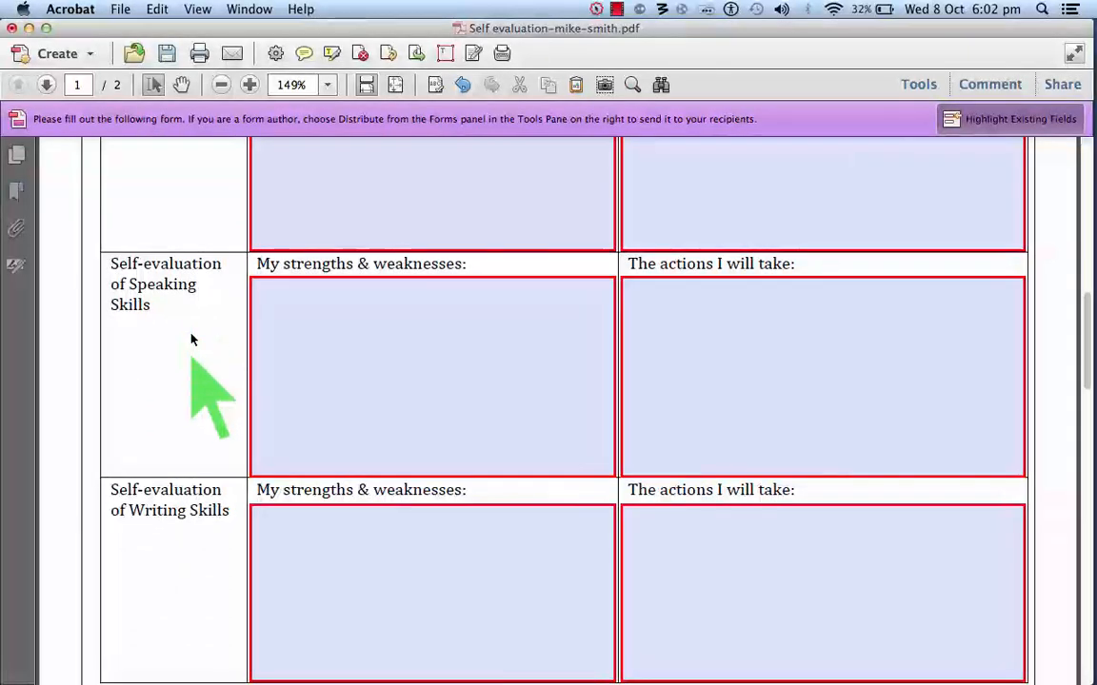
scroll("down", 3)
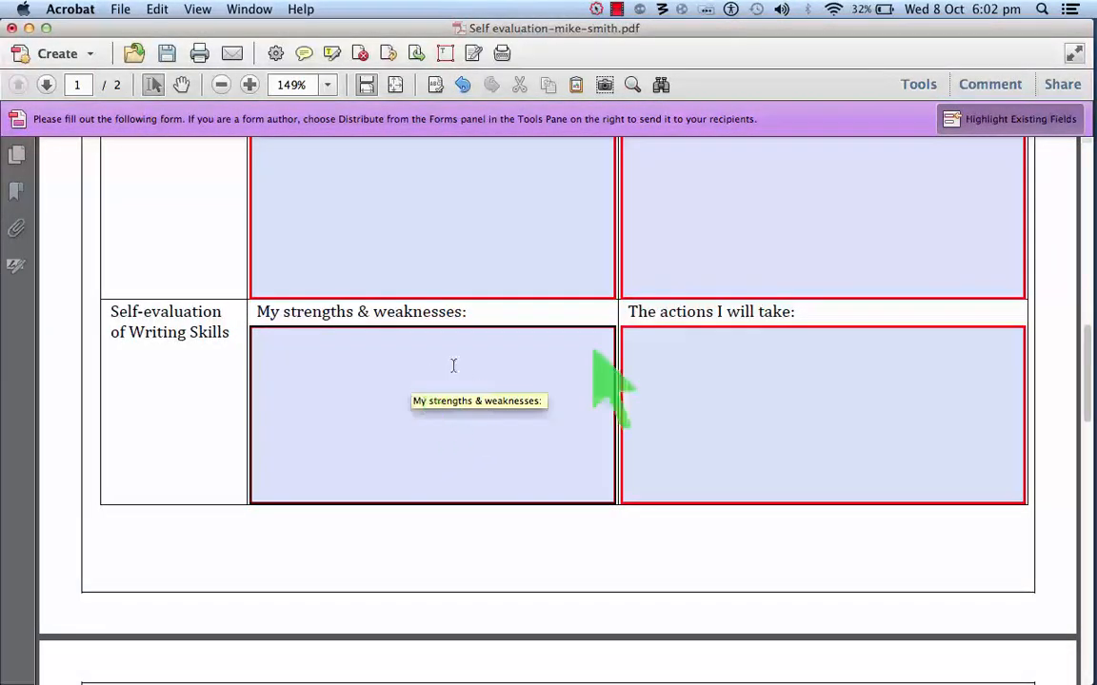
mouse_move(461, 391)
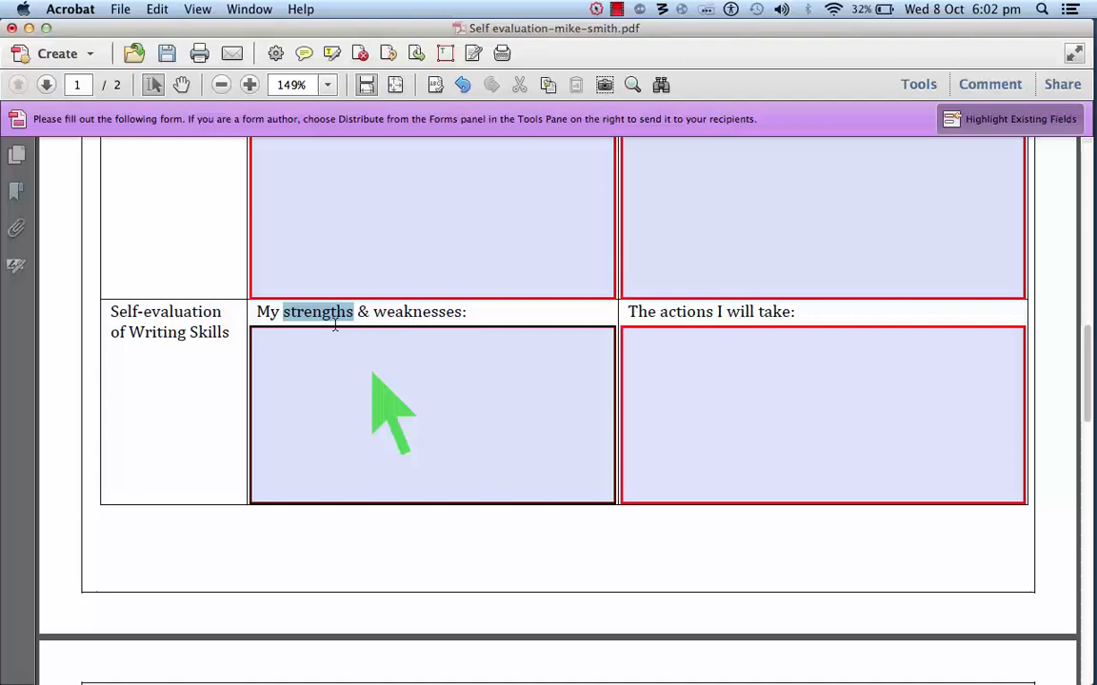
scroll("down", 3)
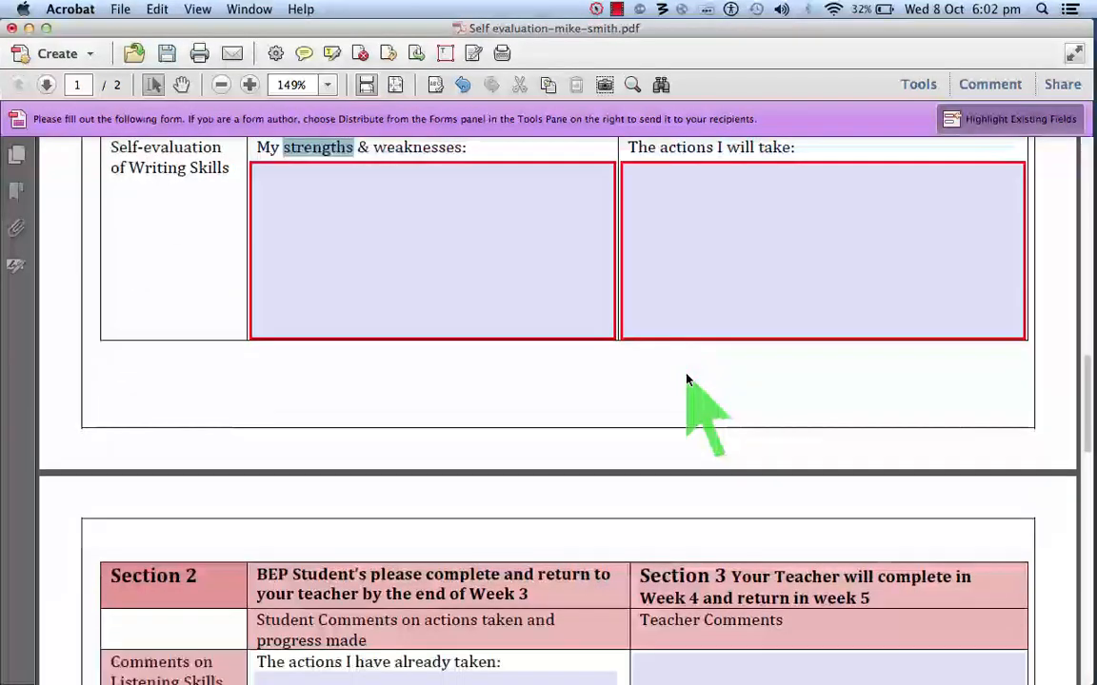
scroll("down", 3)
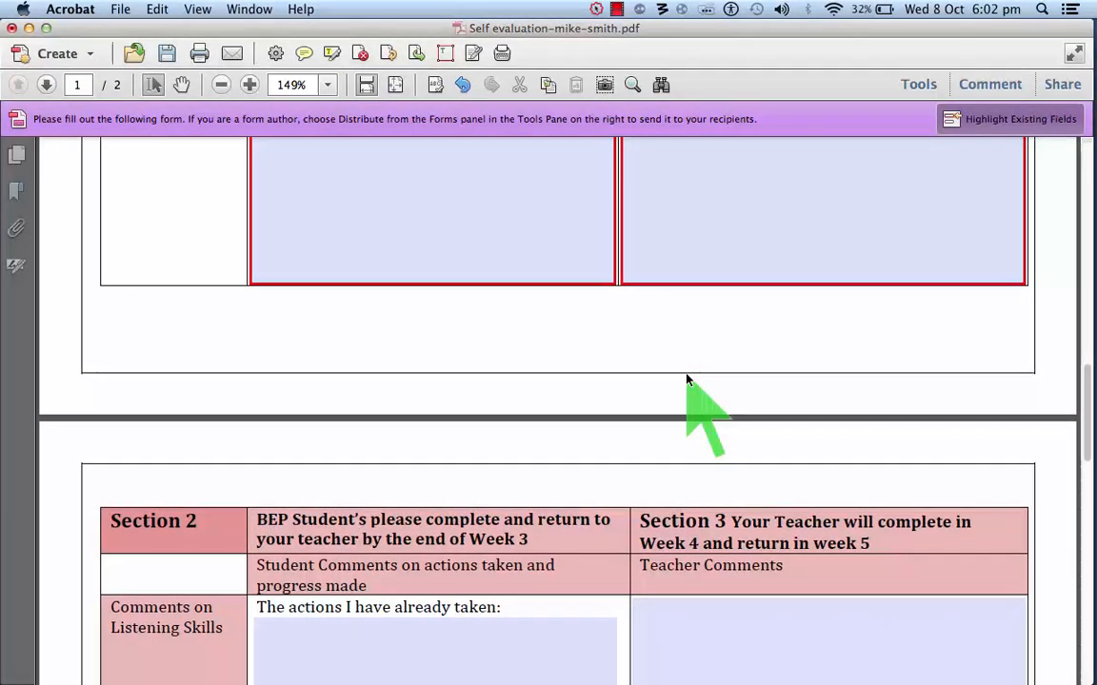
scroll("down", 3)
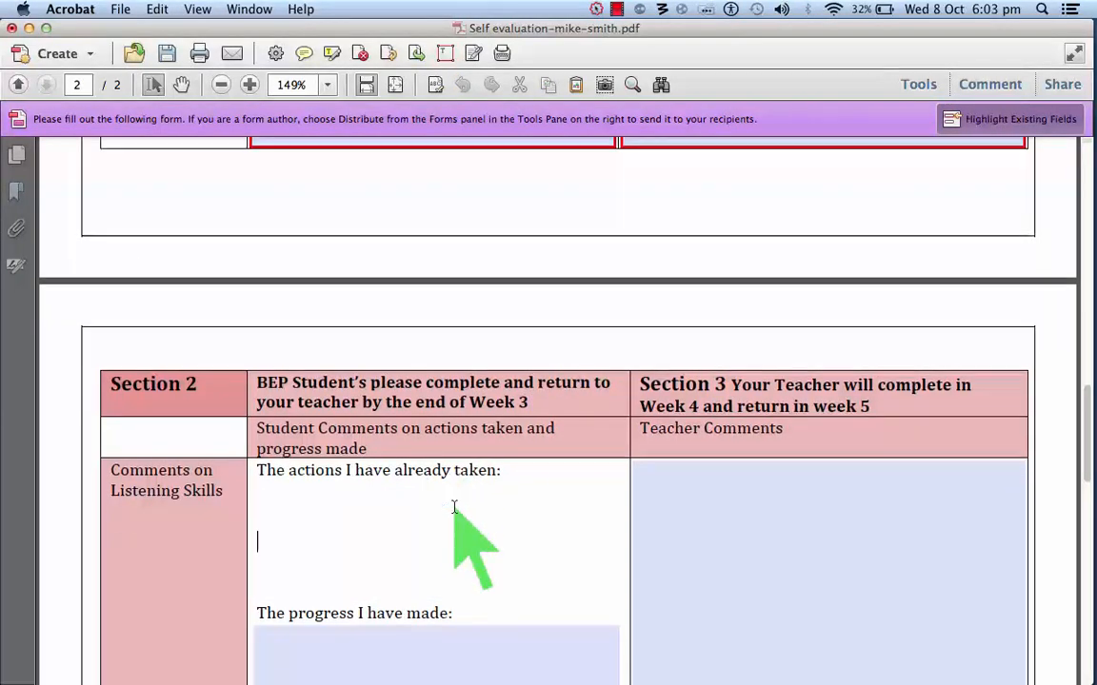
scroll("up", 3)
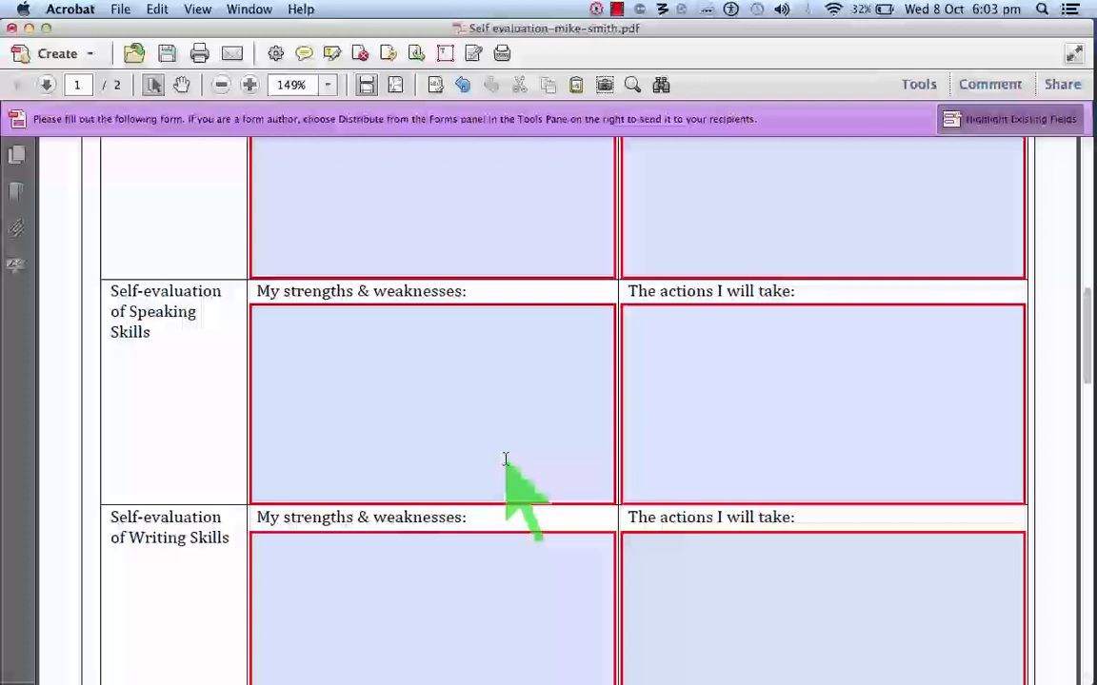
scroll("up", 3)
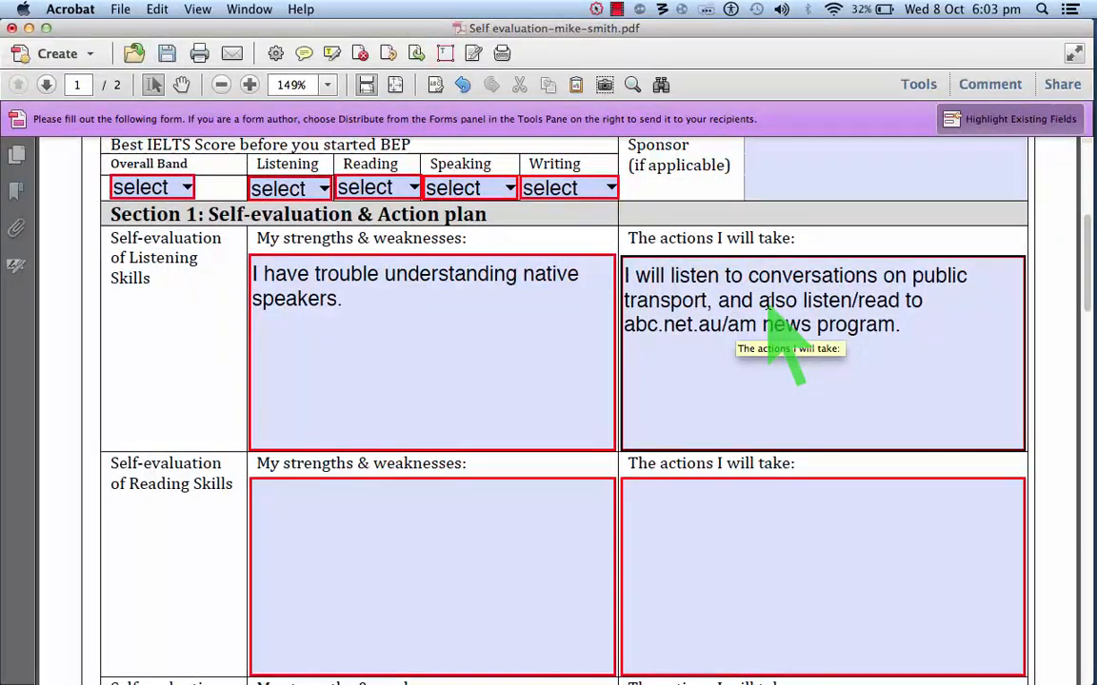
scroll("down", 3)
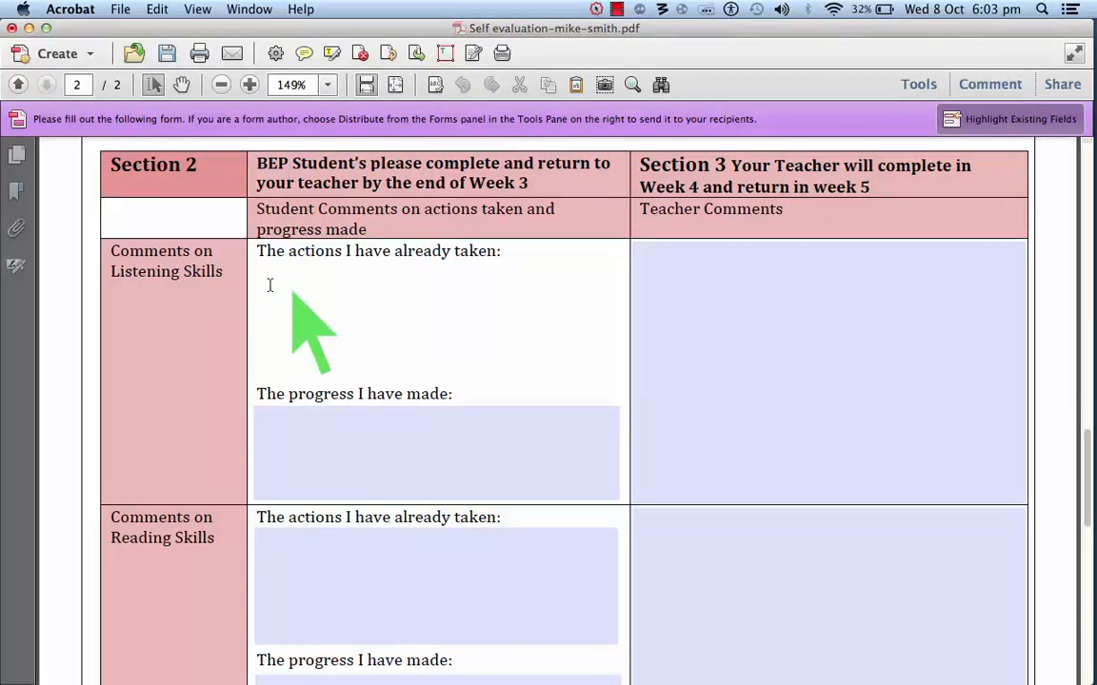
mouse_move(312, 362)
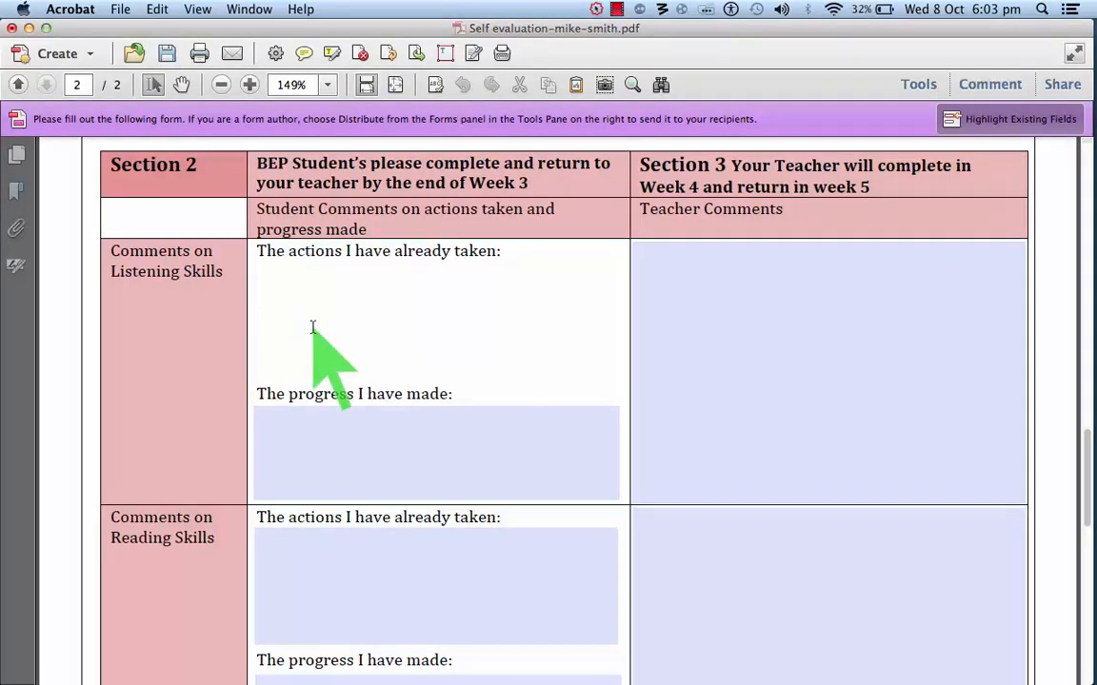
left_click(312, 322)
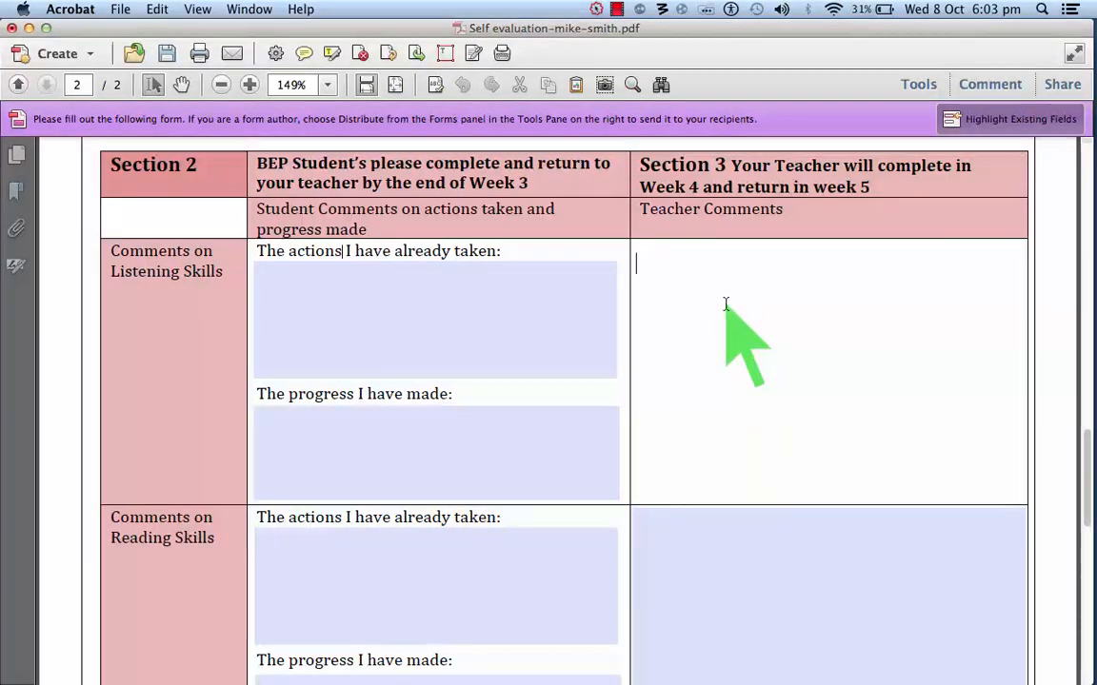
left_click(436, 453)
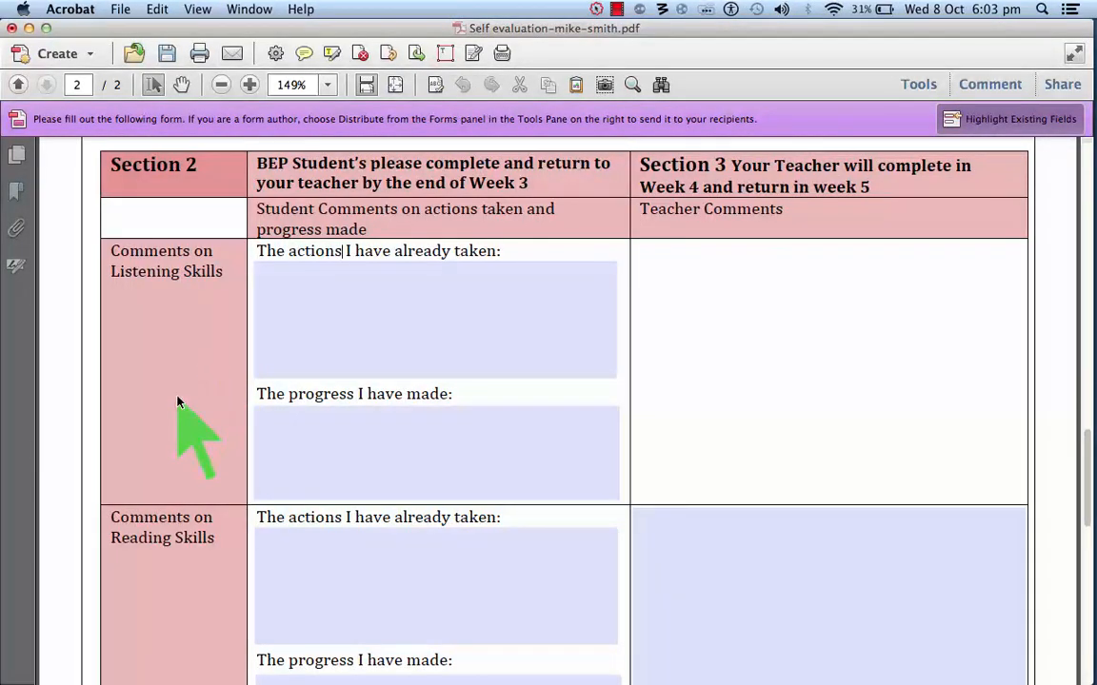
scroll("down", 3)
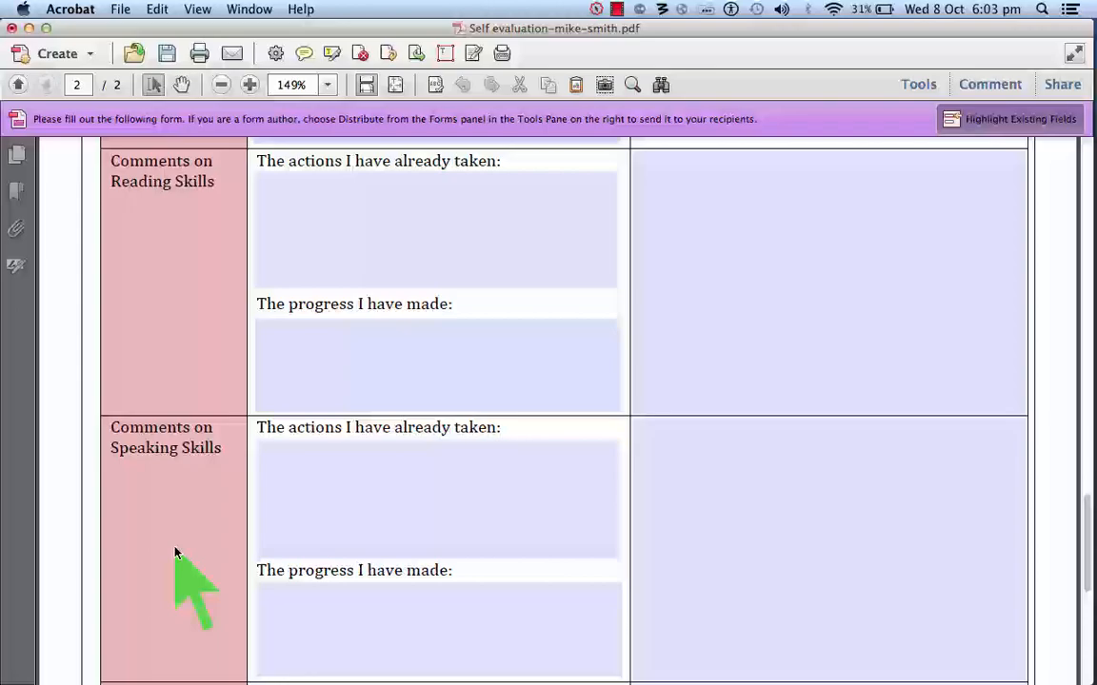
scroll("down", 3)
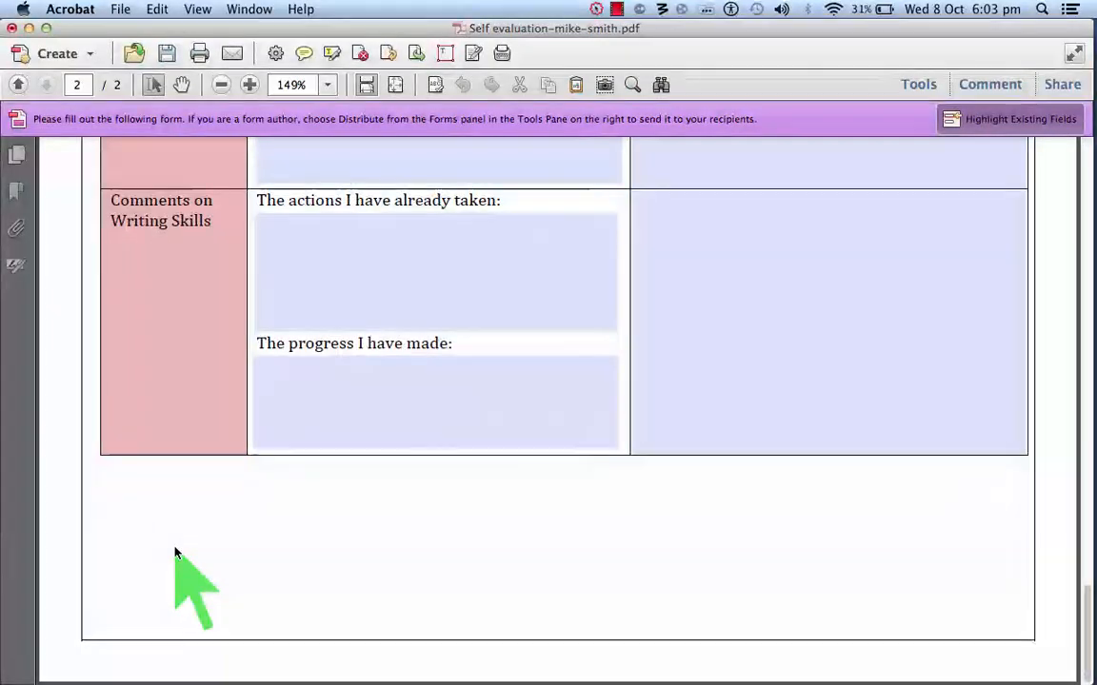
scroll("down", 3)
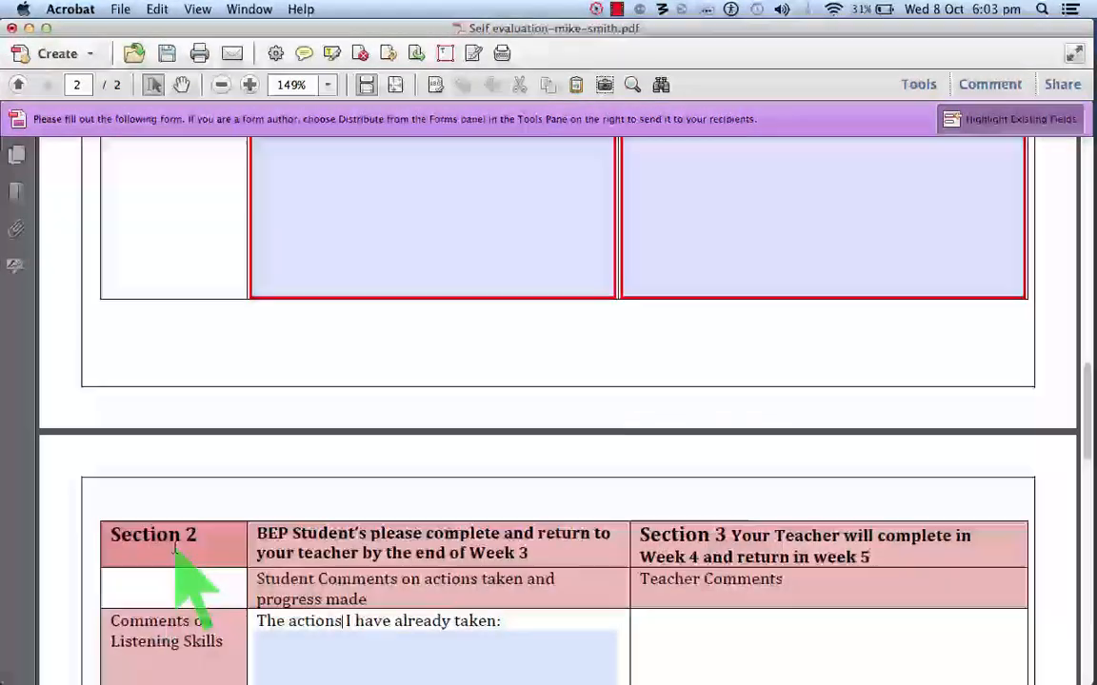
Switch from Acrobat back to the Chrome window with the Blackboard assignment page
left_click(17, 83)
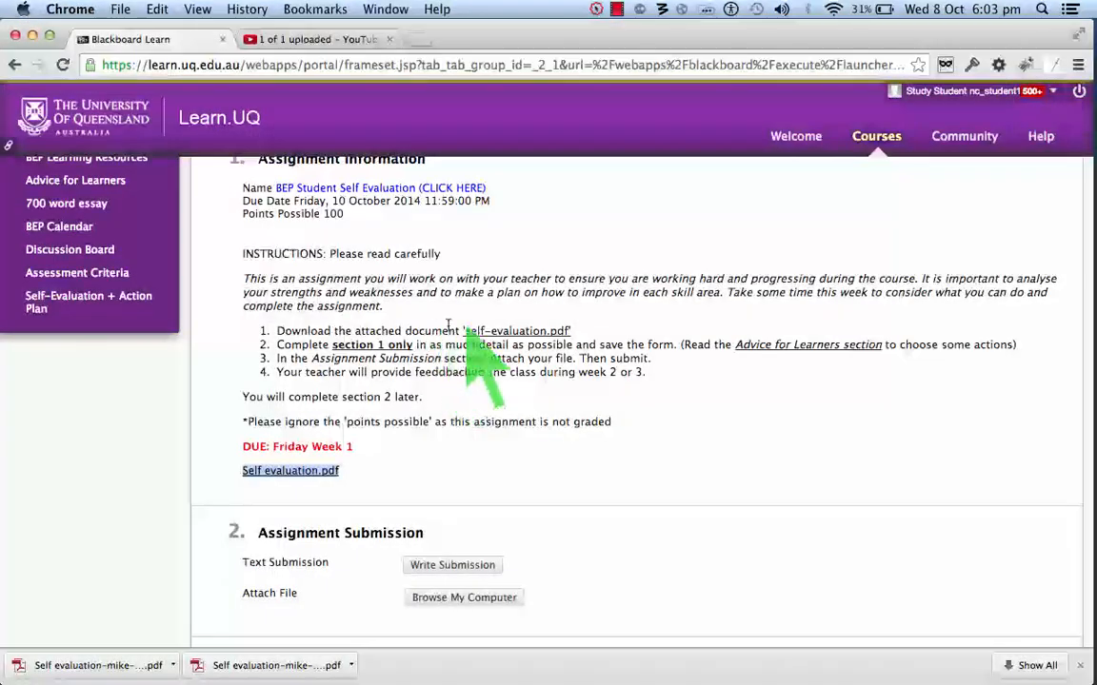
mouse_move(533, 419)
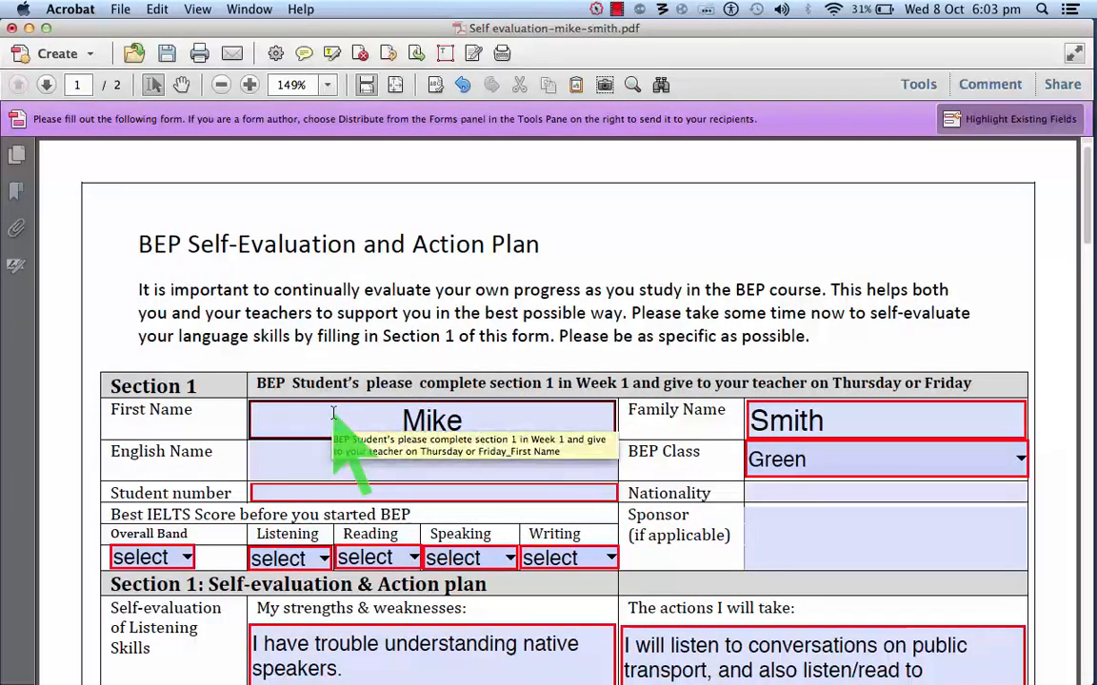
mouse_move(167, 54)
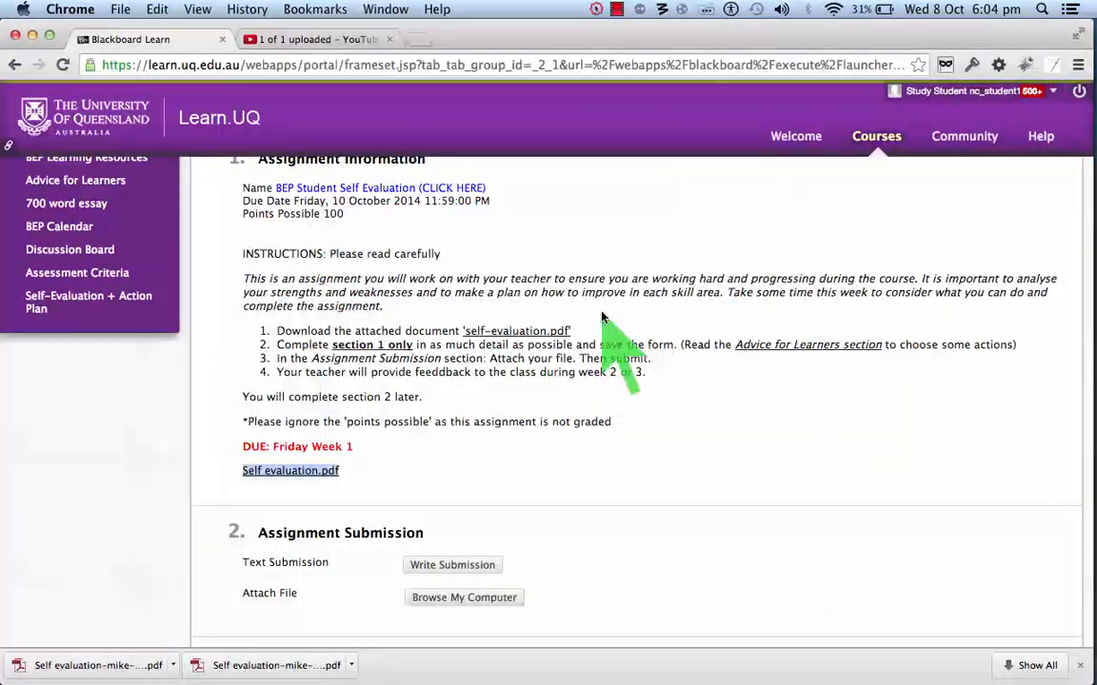
scroll("down", 3)
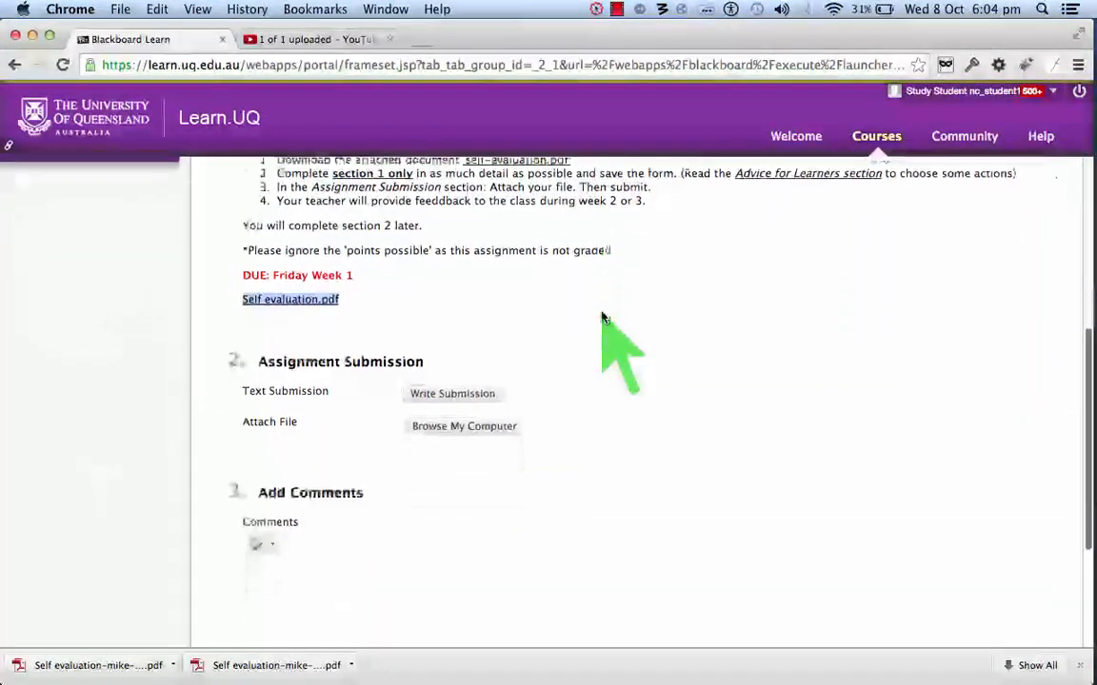
mouse_move(464, 426)
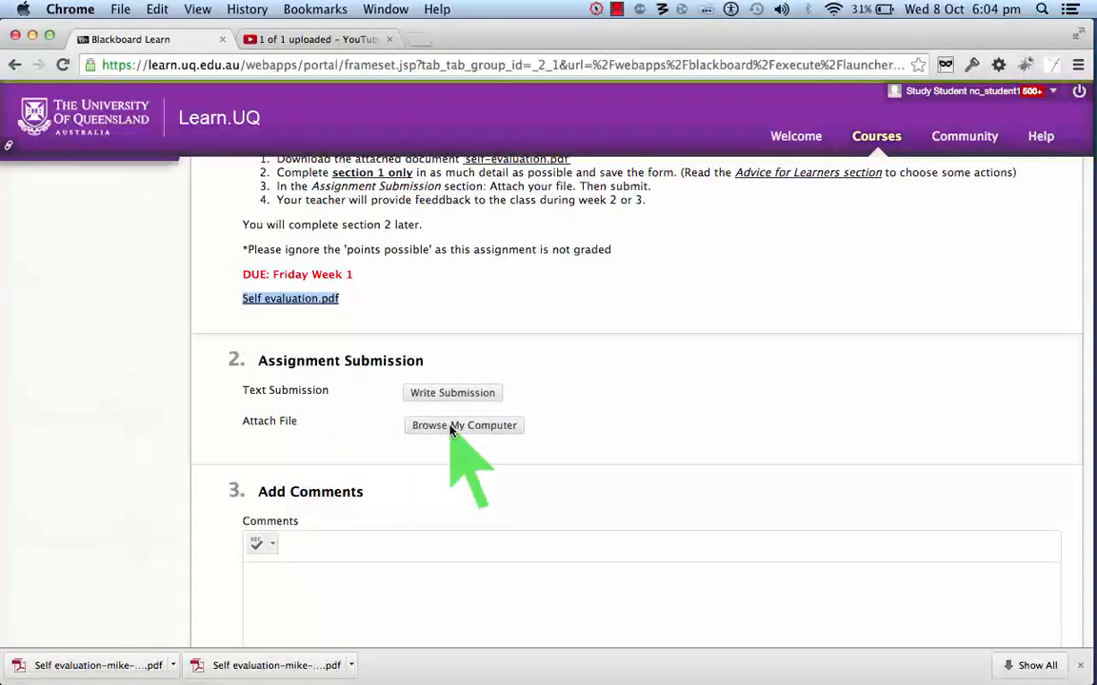
left_click(465, 424)
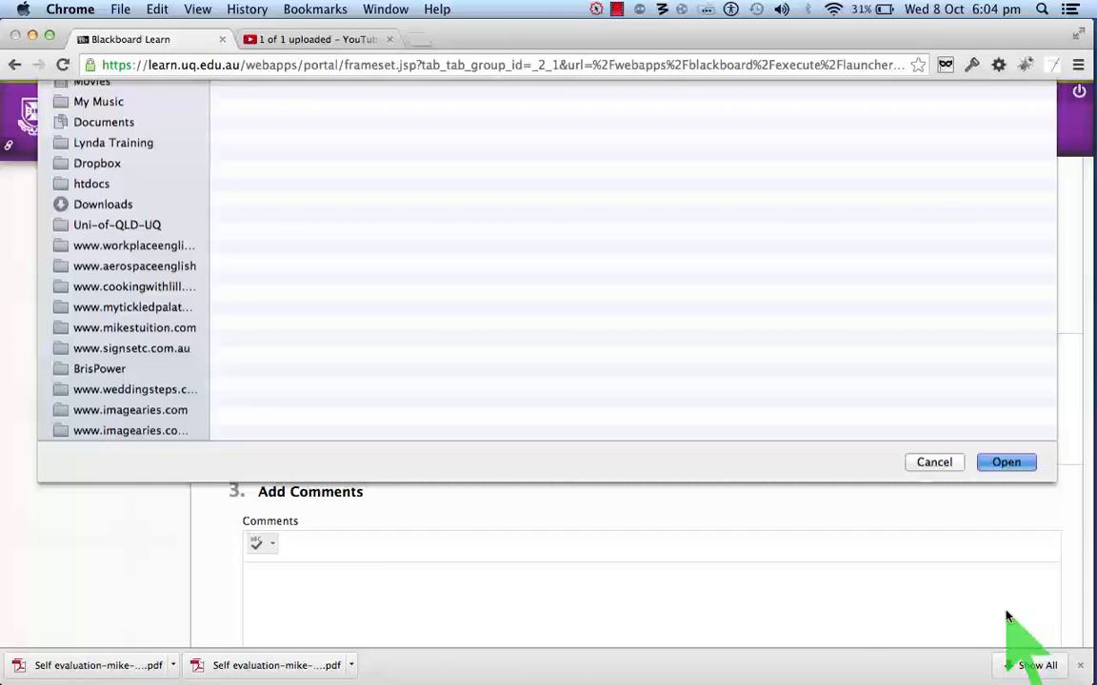
left_click(1006, 462)
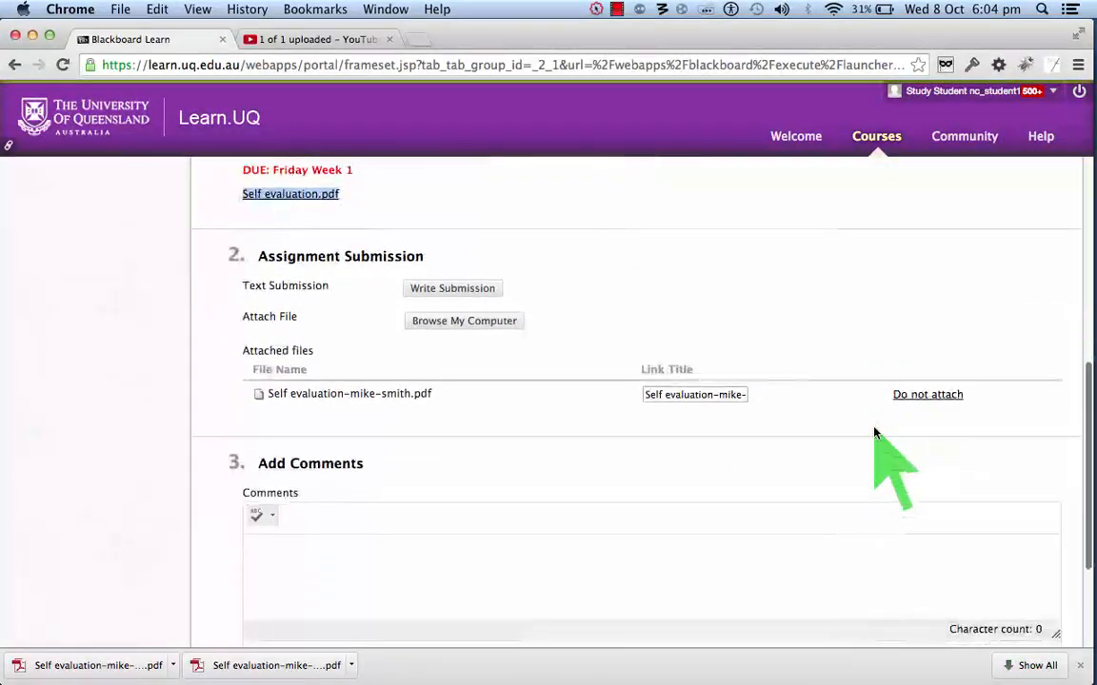
mouse_move(581, 333)
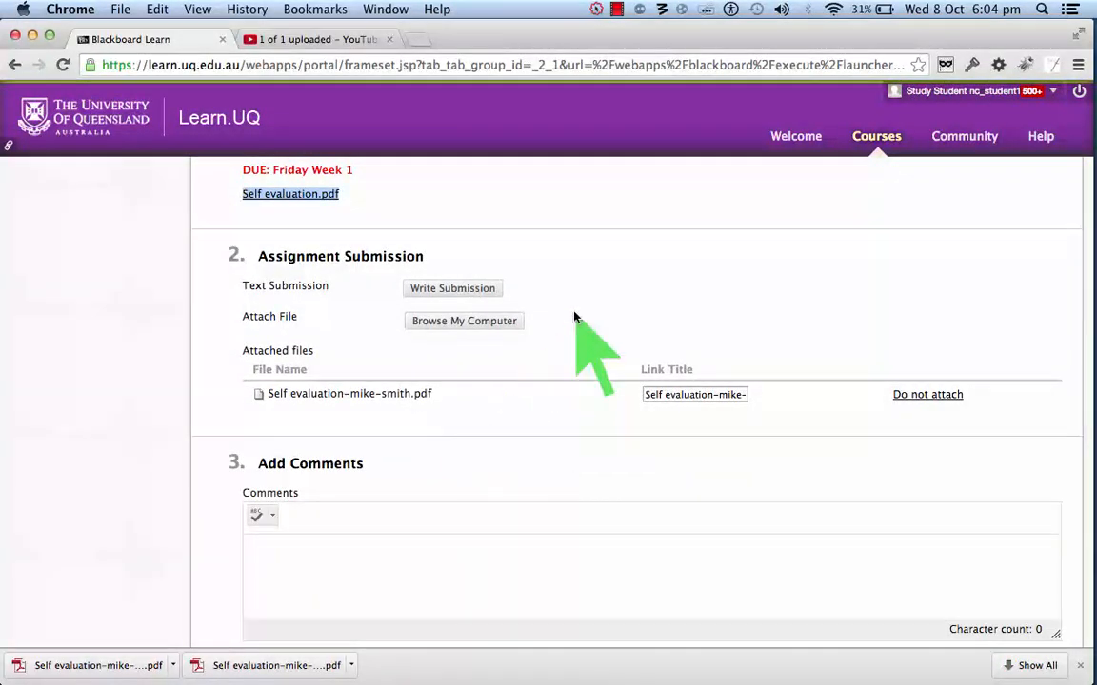
scroll("down", 3)
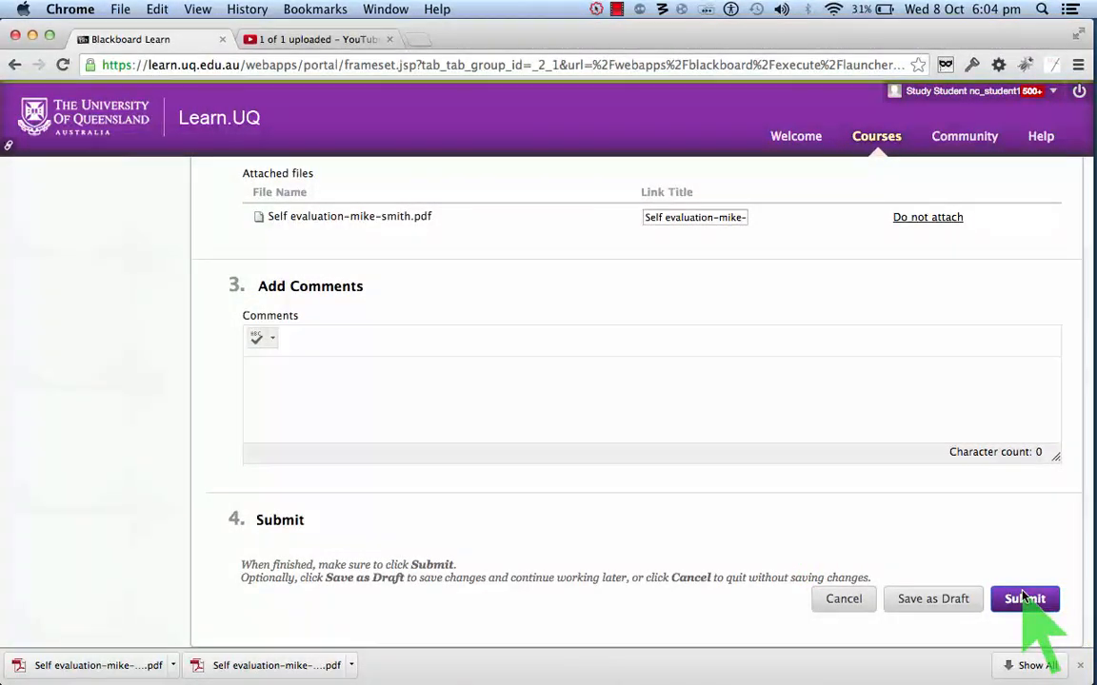
mouse_move(961, 543)
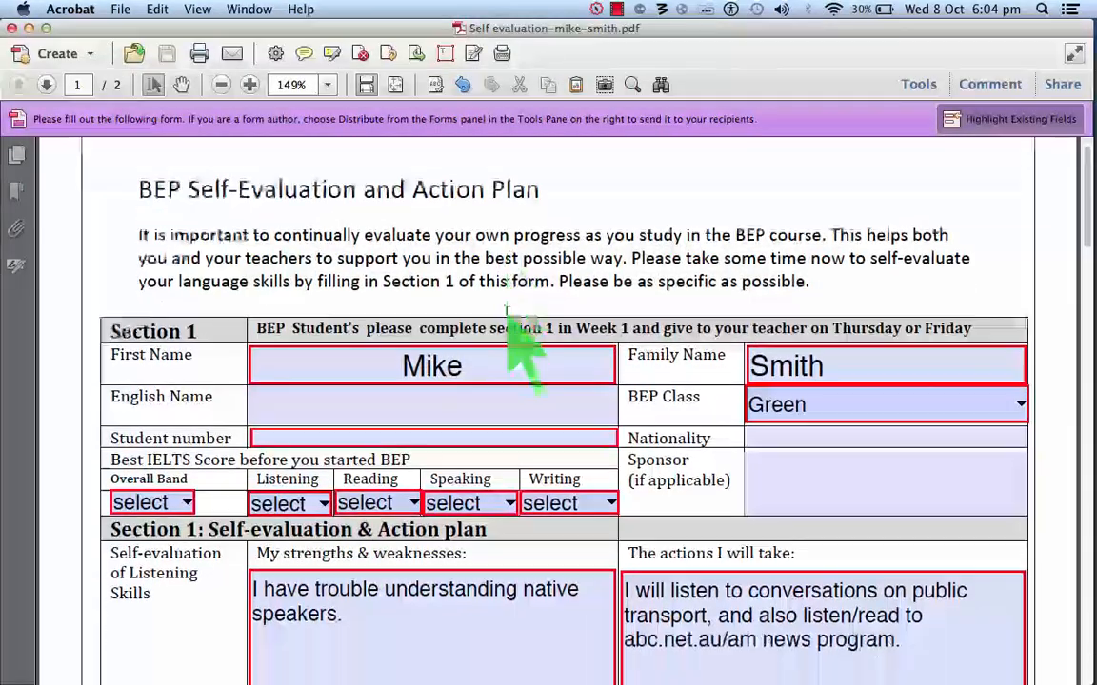
scroll("down", 3)
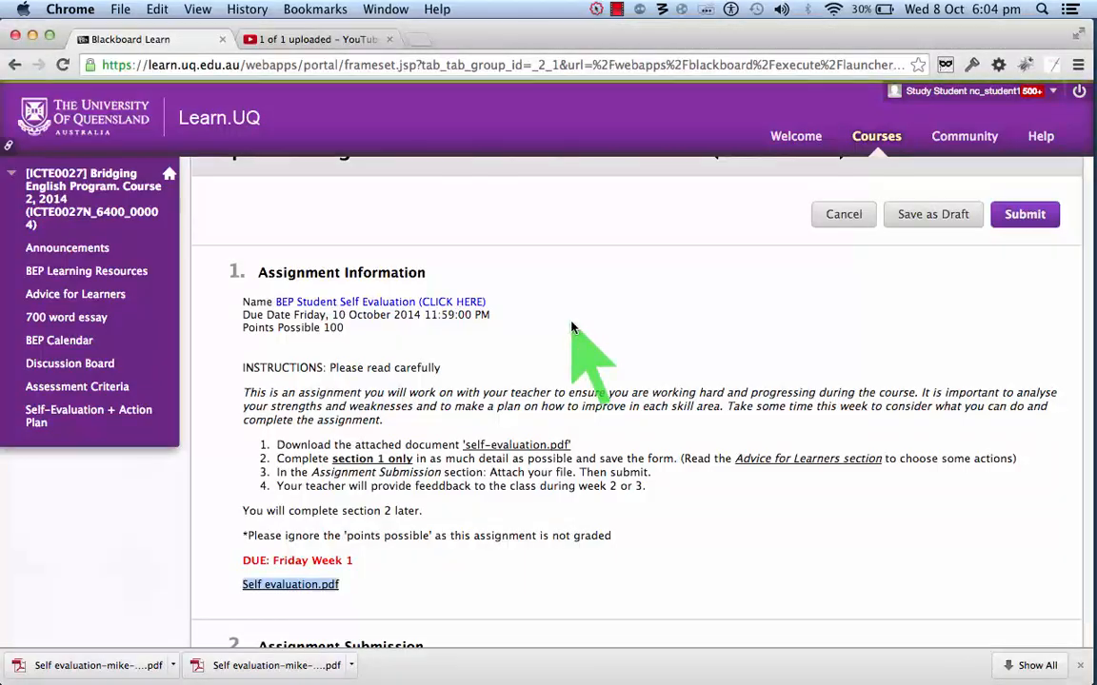
scroll("down", 3)
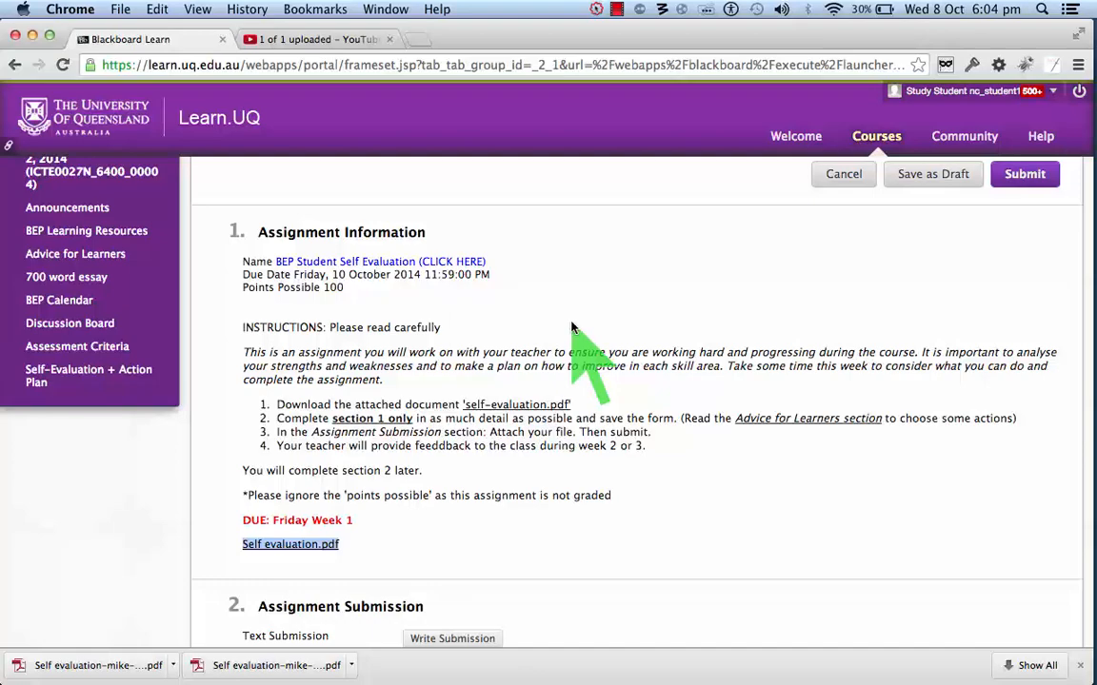
mouse_move(610, 476)
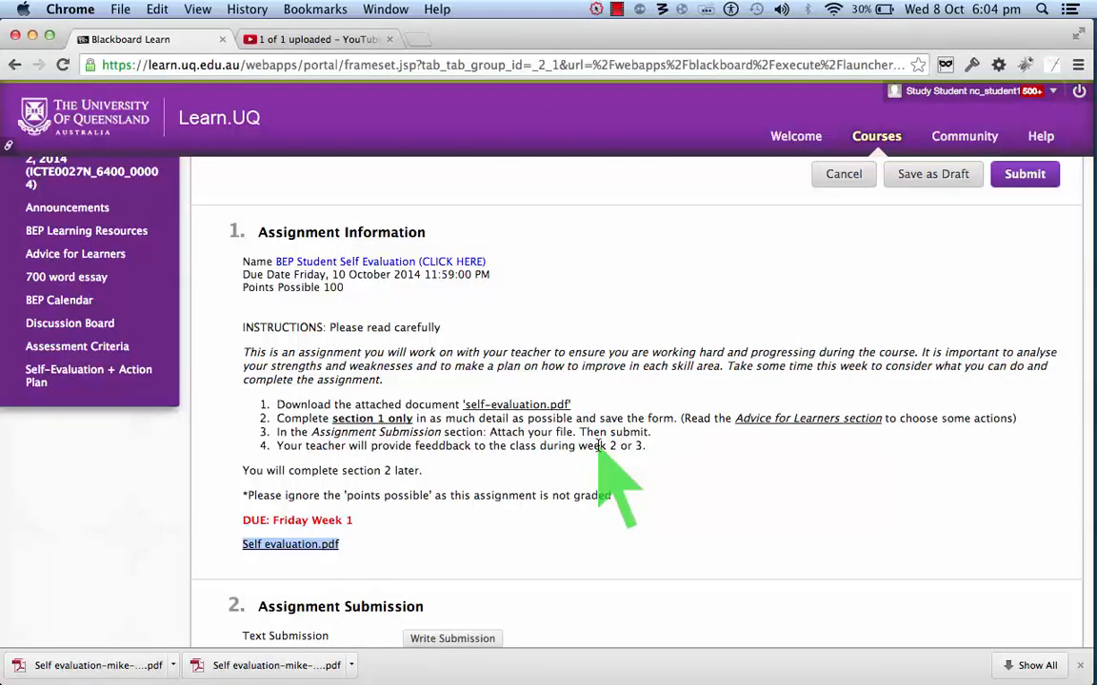
scroll("up", 3)
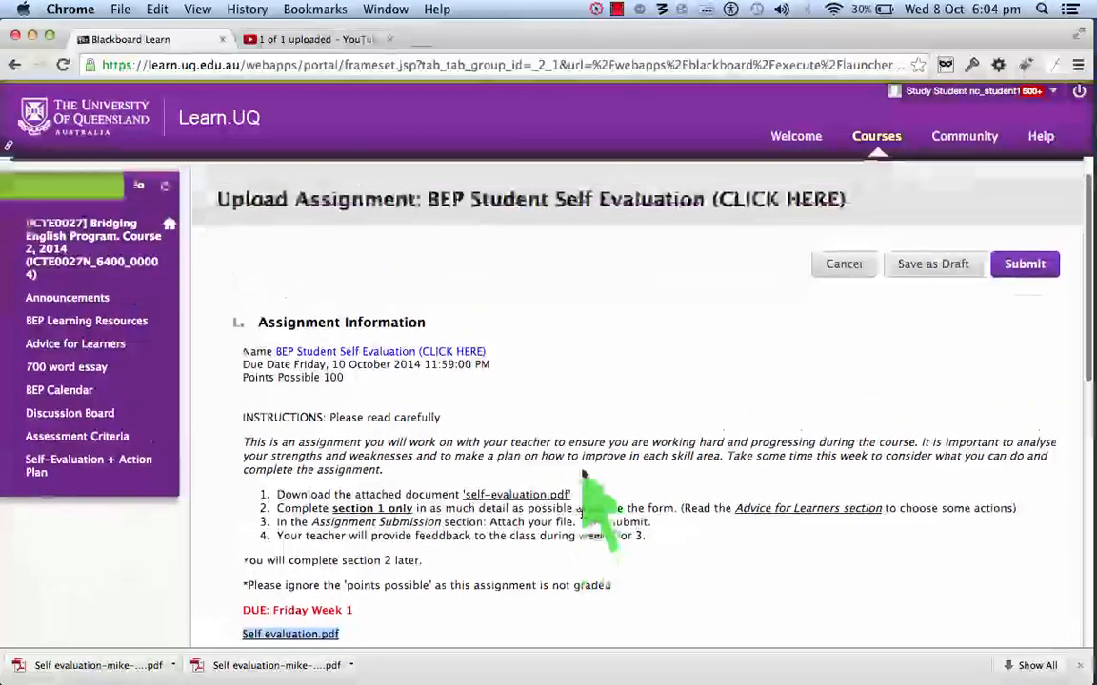